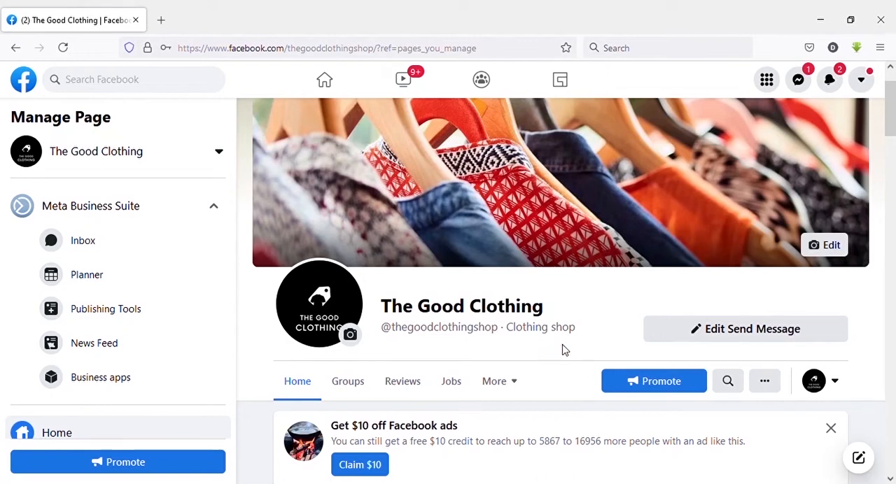
{"action": "mouse_move", "coordinate": [493, 343]}
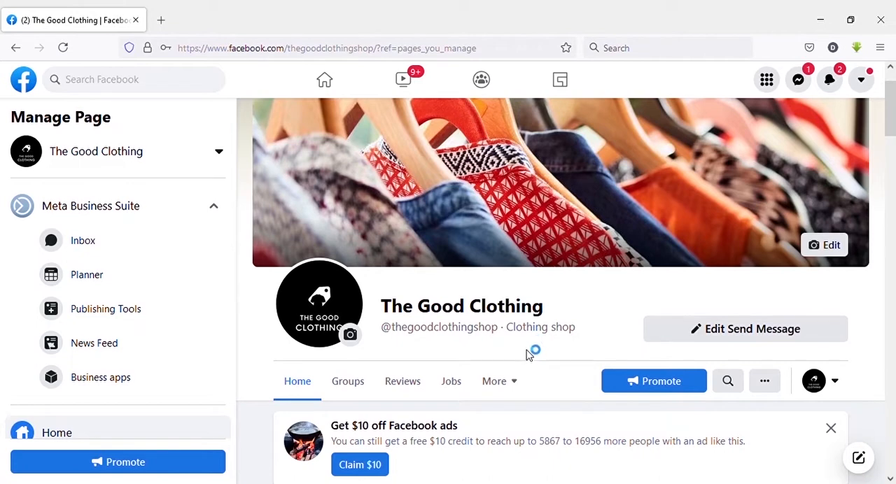
{"action": "mouse_move", "coordinate": [590, 315]}
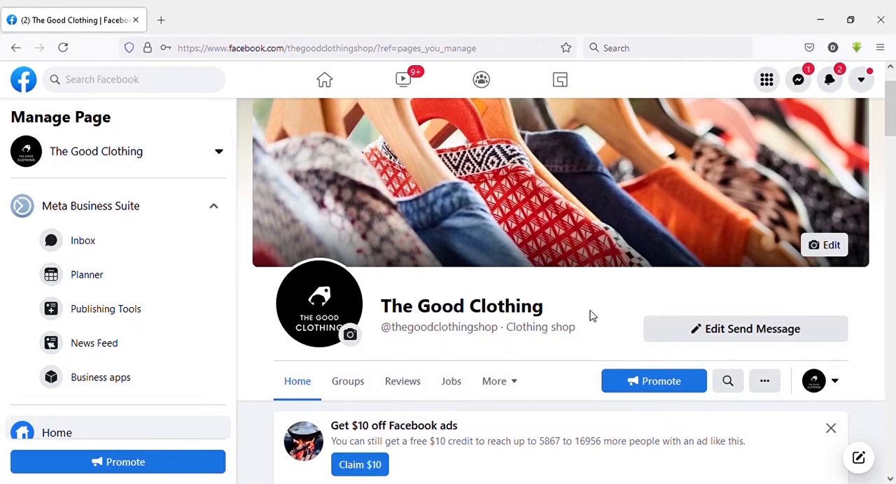
{"action": "mouse_move", "coordinate": [594, 299]}
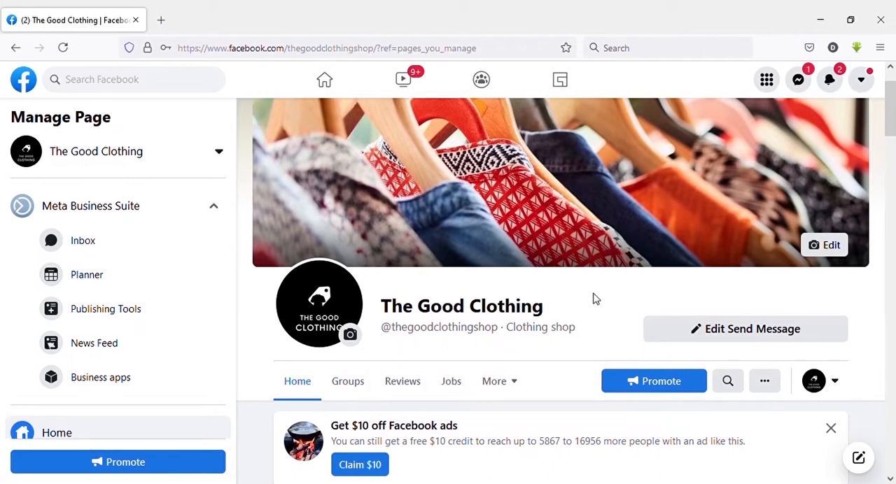
Return to the Facebook home news feed from the Page
{"action": "left_click", "coordinate": [325, 78]}
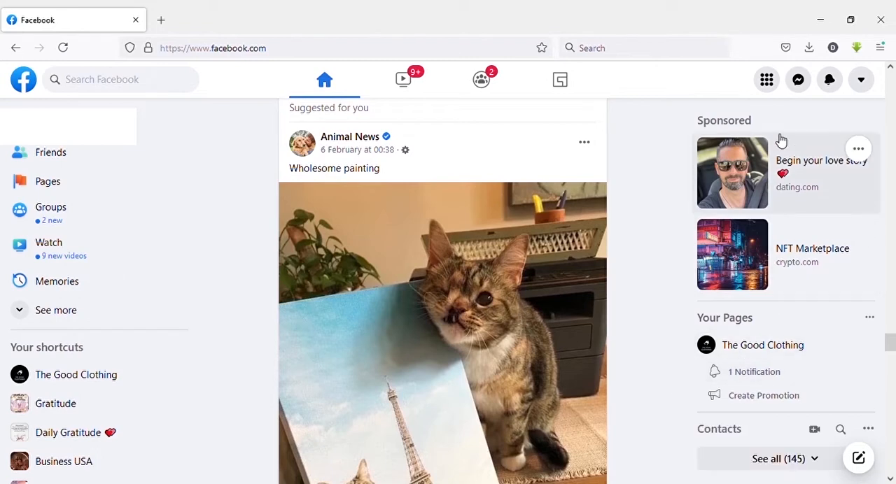
{"action": "mouse_move", "coordinate": [596, 280]}
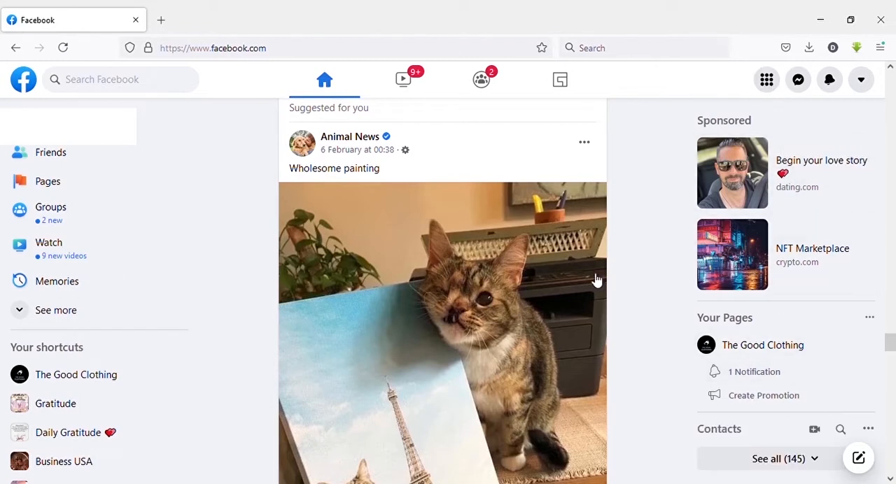
{"action": "mouse_move", "coordinate": [772, 86]}
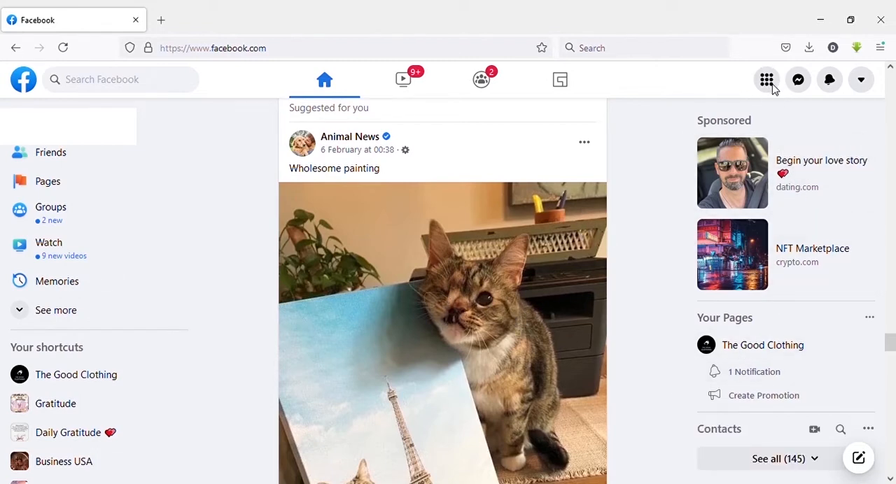
Bring up Facebook's main menu with its social and Create options
{"action": "left_click", "coordinate": [765, 79]}
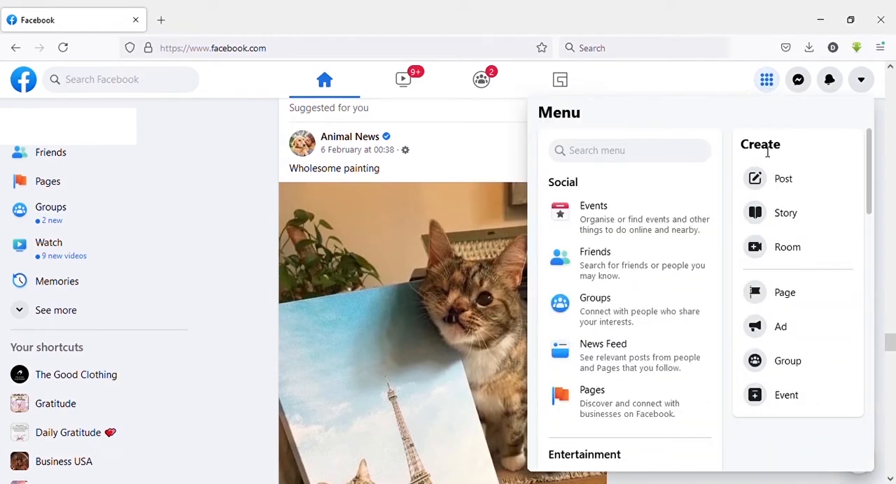
{"action": "mouse_move", "coordinate": [784, 292]}
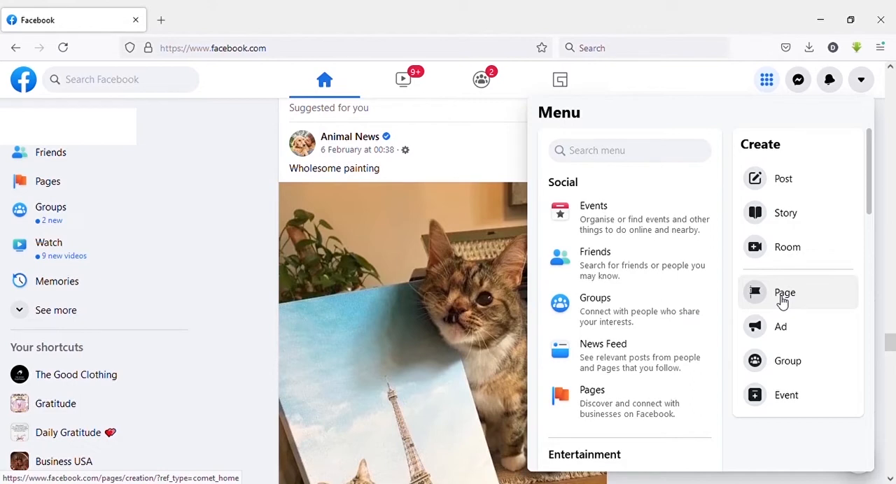
Start a new Page from Create and name it 'The Good Clothing'
{"action": "left_click", "coordinate": [784, 293]}
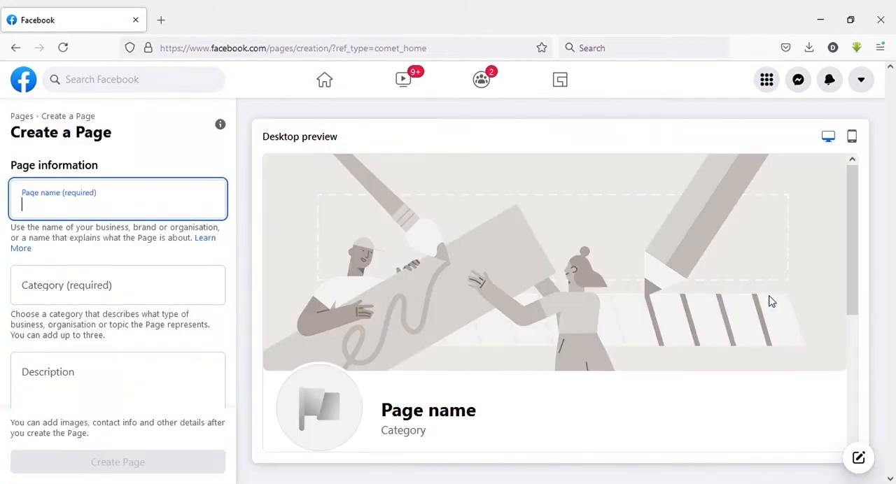
{"action": "mouse_move", "coordinate": [546, 273]}
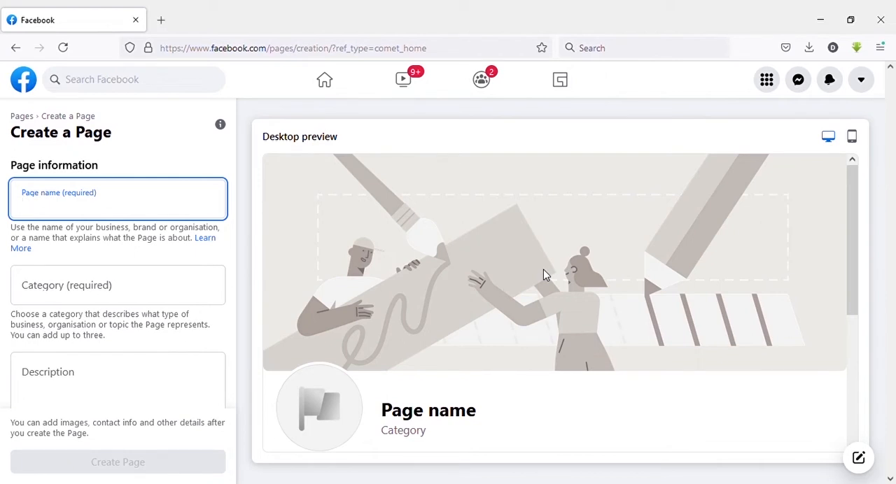
{"action": "mouse_move", "coordinate": [840, 69]}
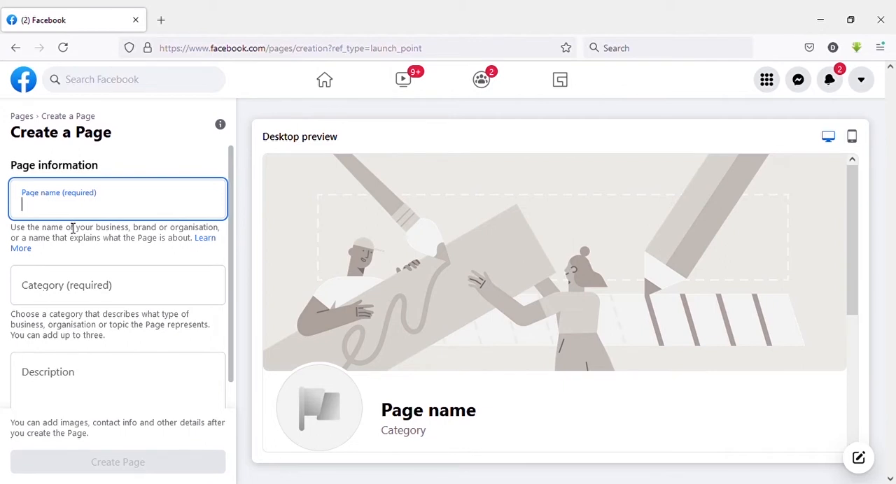
{"action": "type", "text": "The G"}
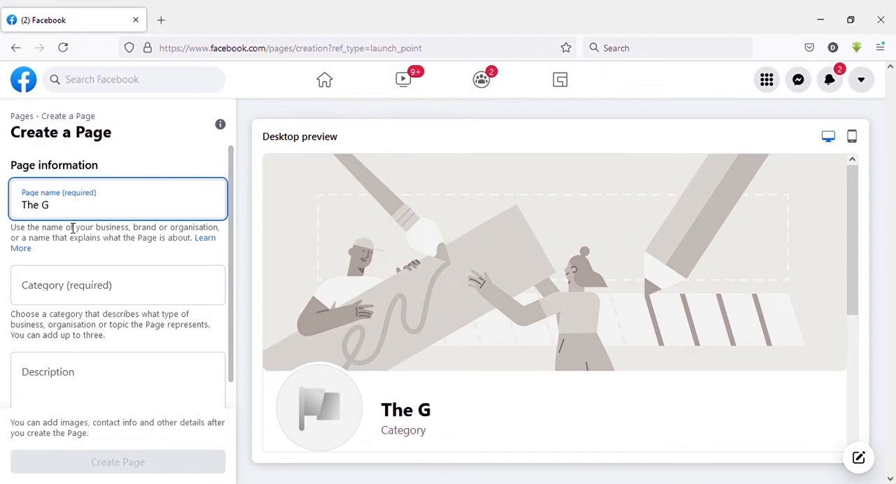
{"action": "type", "text": "ood"}
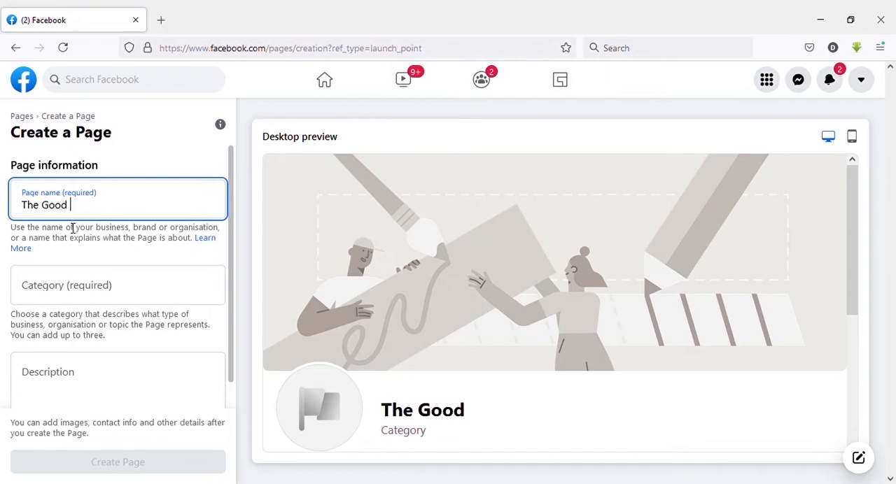
{"action": "type", "text": "Clothin"}
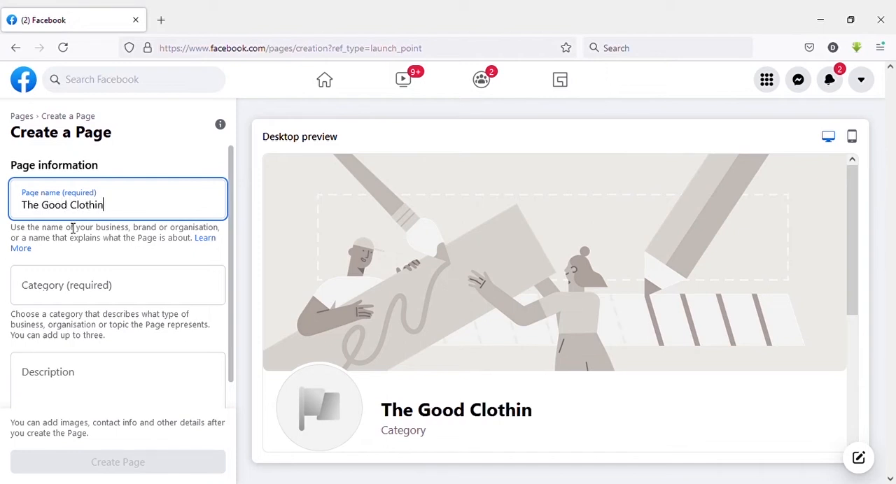
{"action": "type", "text": "g"}
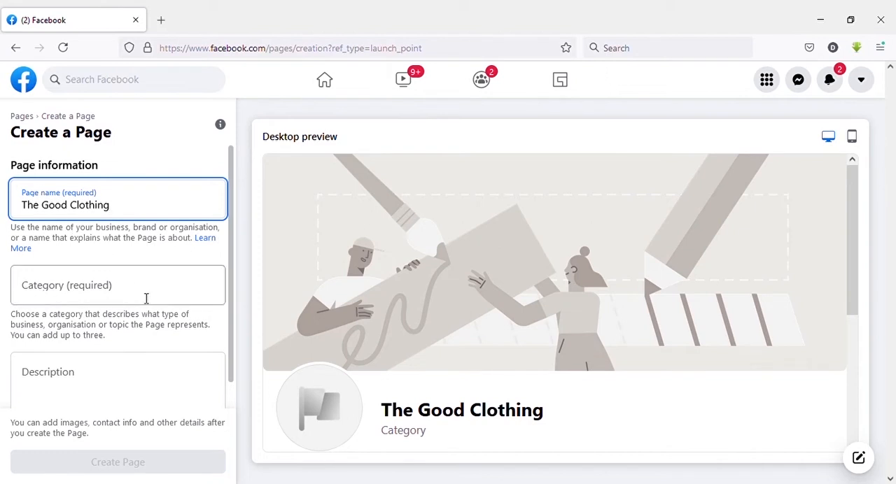
Add the categories Clothing shop, Clothing (brand) and Clothing company from the suggestions
{"action": "left_click", "coordinate": [117, 286]}
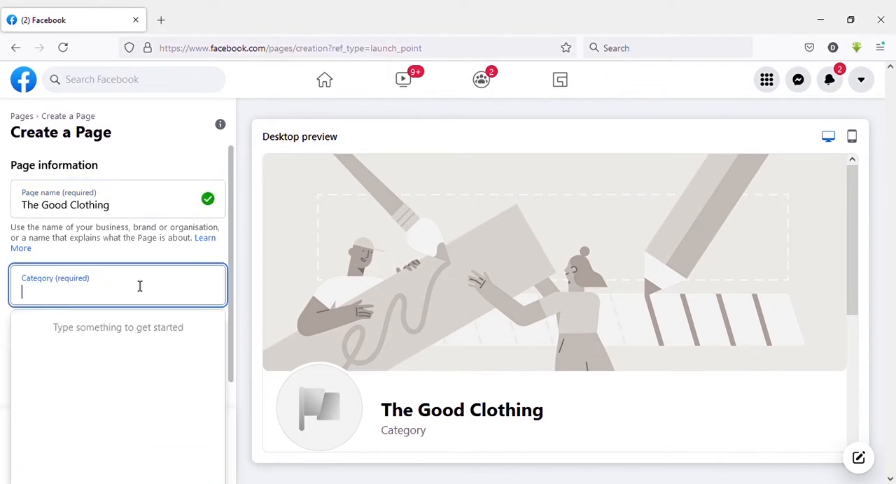
{"action": "type", "text": "c"}
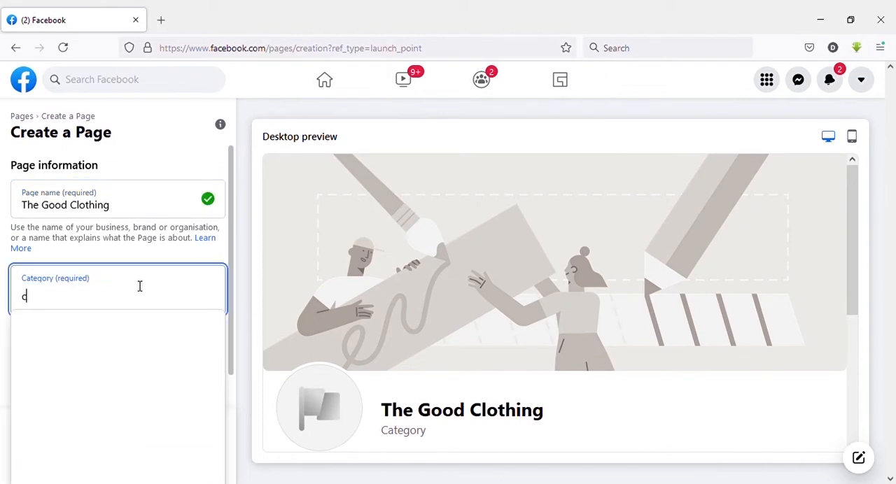
{"action": "type", "text": "lo"}
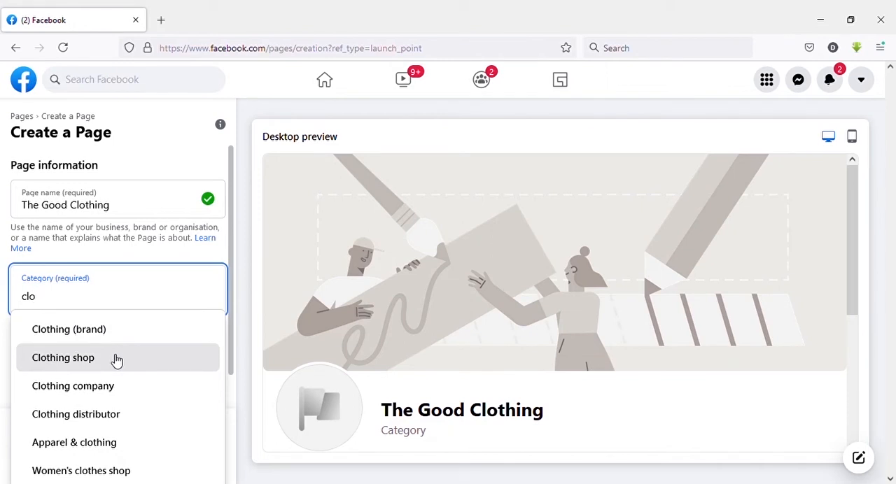
{"action": "left_click", "coordinate": [63, 359]}
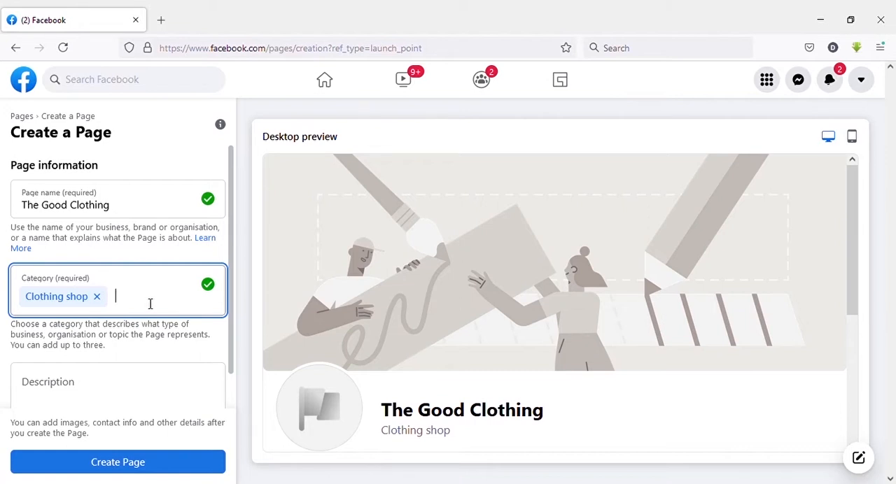
{"action": "type", "text": "clo"}
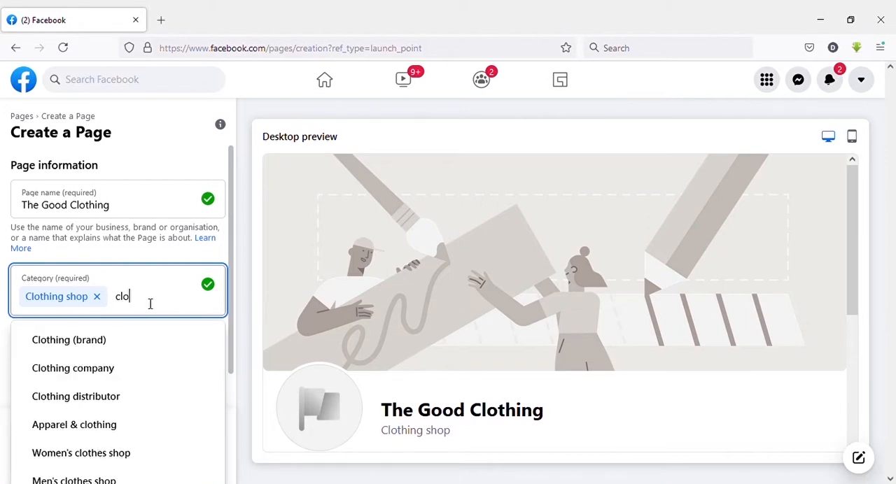
{"action": "mouse_move", "coordinate": [140, 338]}
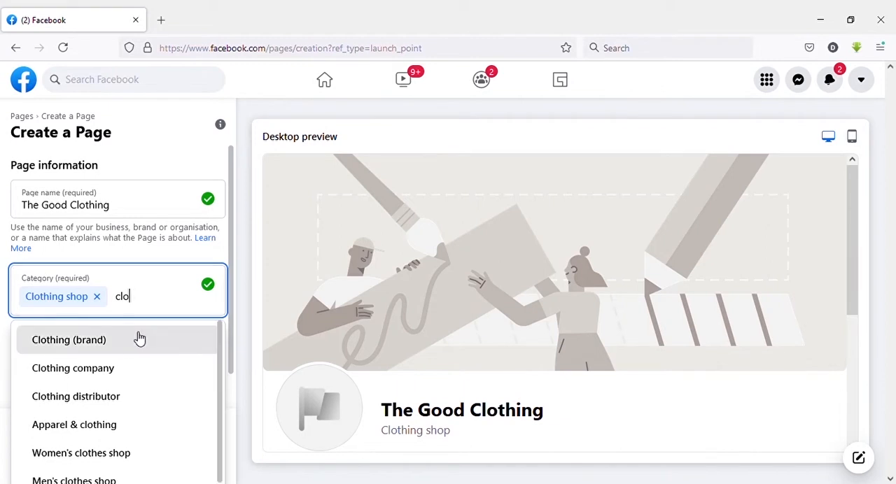
{"action": "left_click", "coordinate": [68, 339]}
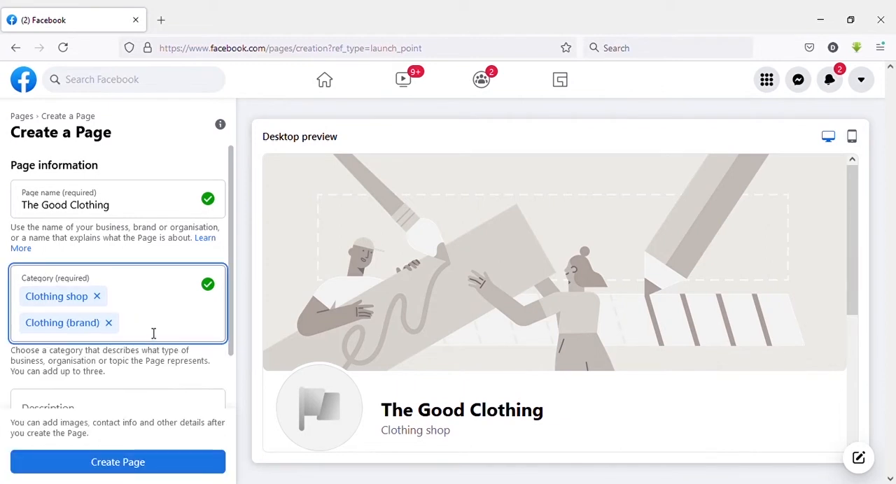
{"action": "type", "text": "c"}
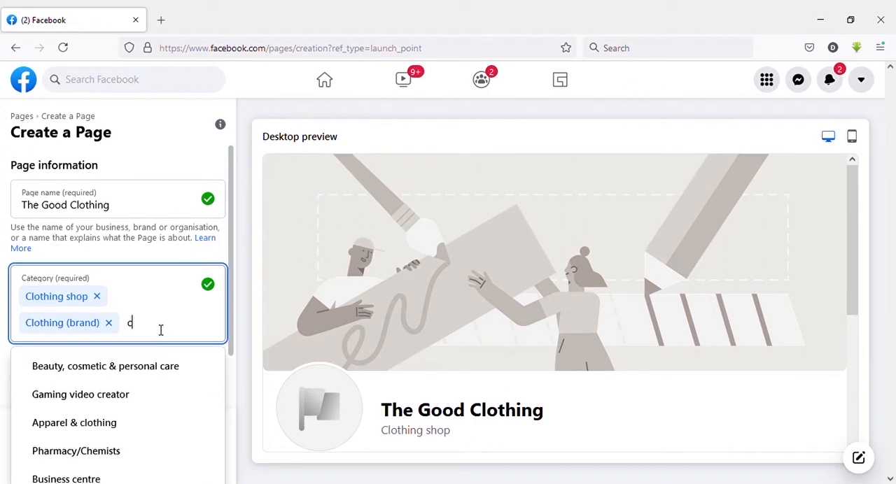
{"action": "type", "text": "lothin"}
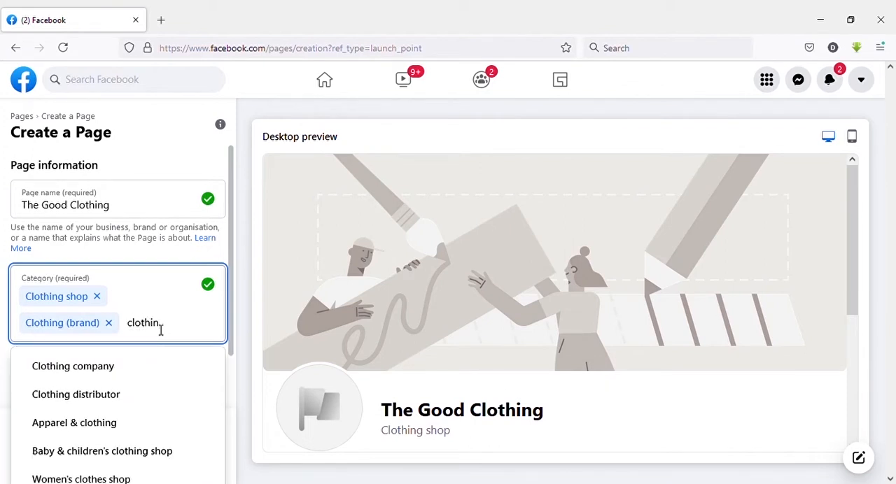
{"action": "left_click", "coordinate": [73, 367]}
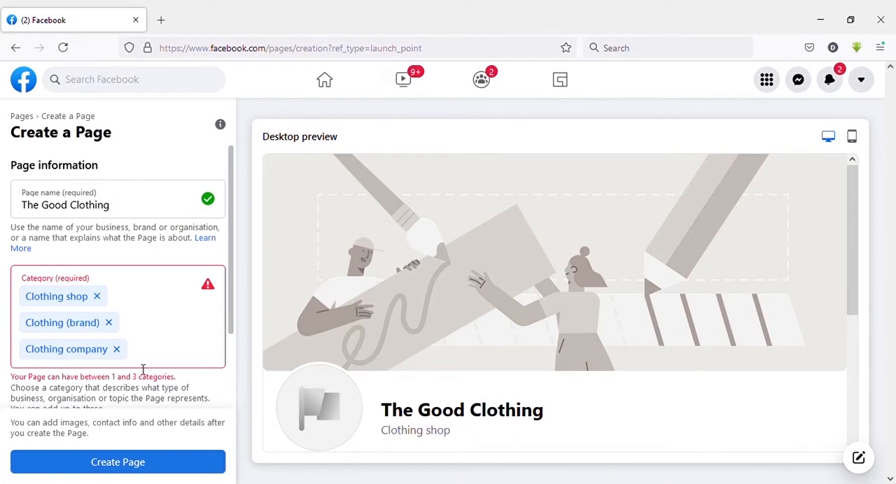
{"action": "mouse_move", "coordinate": [72, 394]}
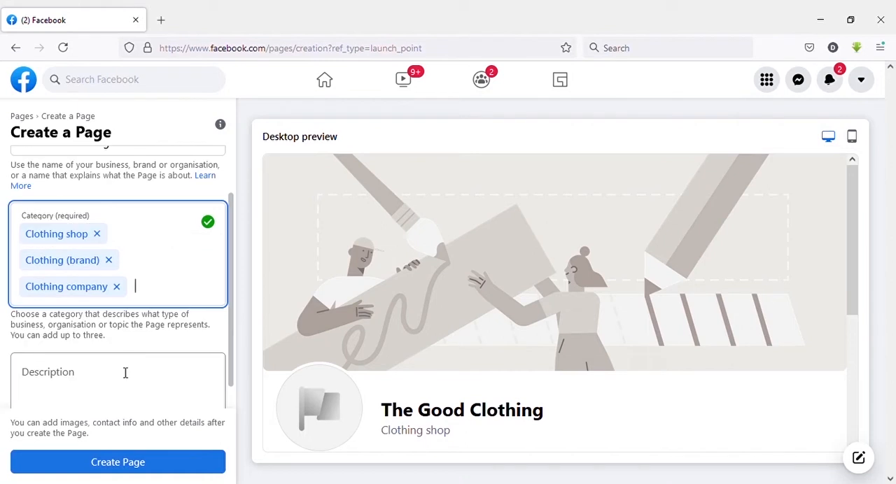
Enter the Page description and create The Good Clothing Page
{"action": "left_click", "coordinate": [118, 378]}
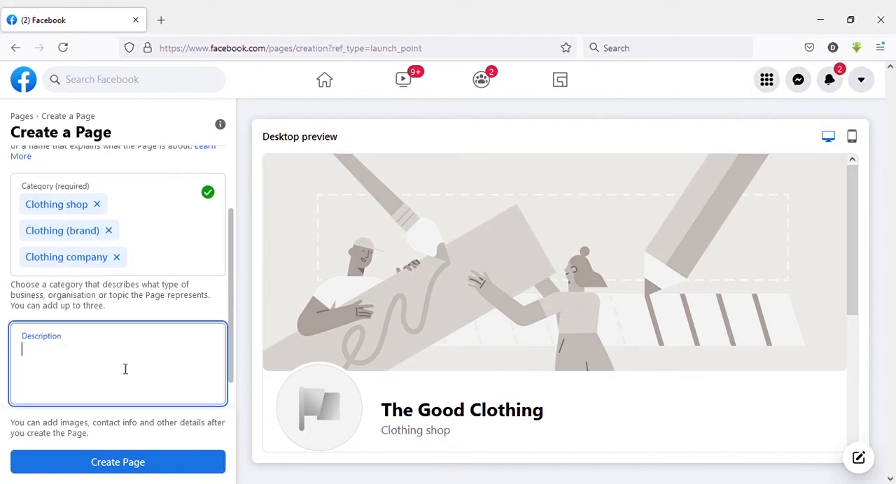
{"action": "type", "text": "Th"}
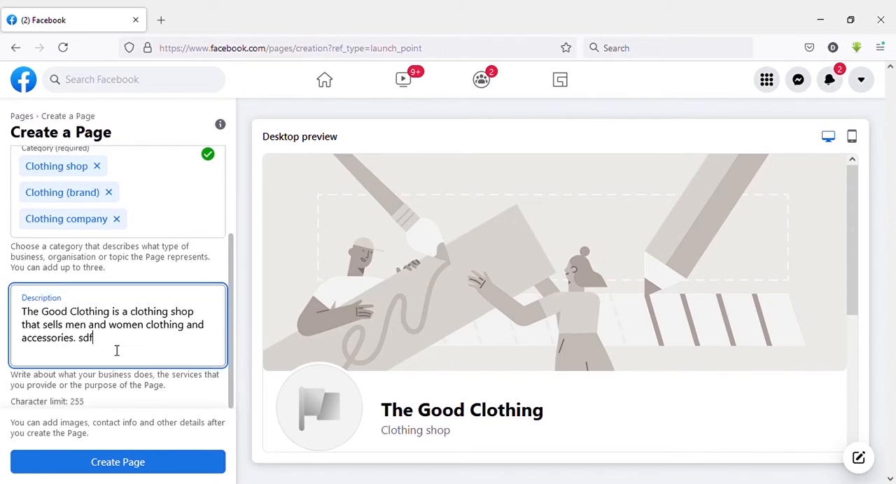
{"action": "key", "text": "BackSpace"}
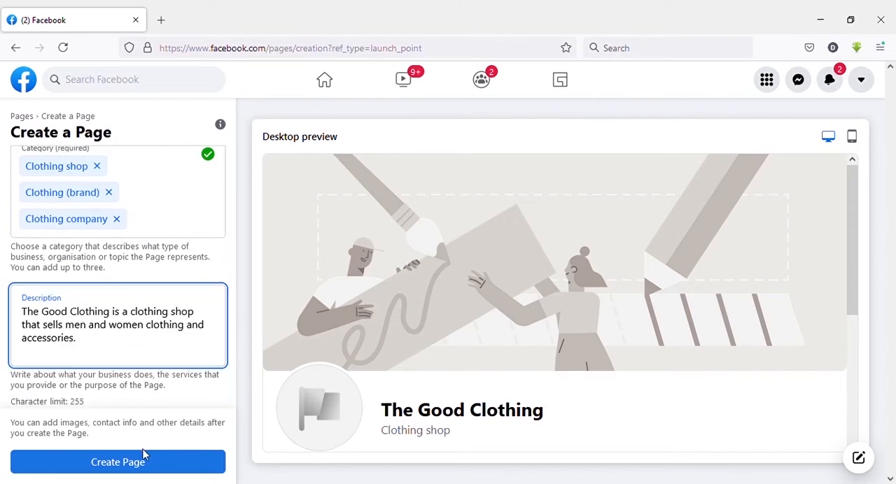
{"action": "left_click", "coordinate": [117, 462]}
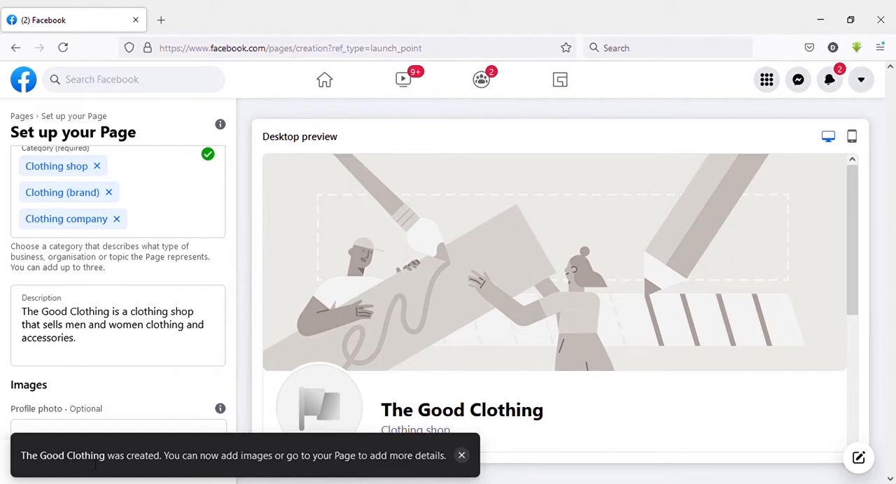
Save the Page setup without photos and leave without connecting WhatsApp
{"action": "scroll", "scroll_direction": "down", "scroll_amount": 3}
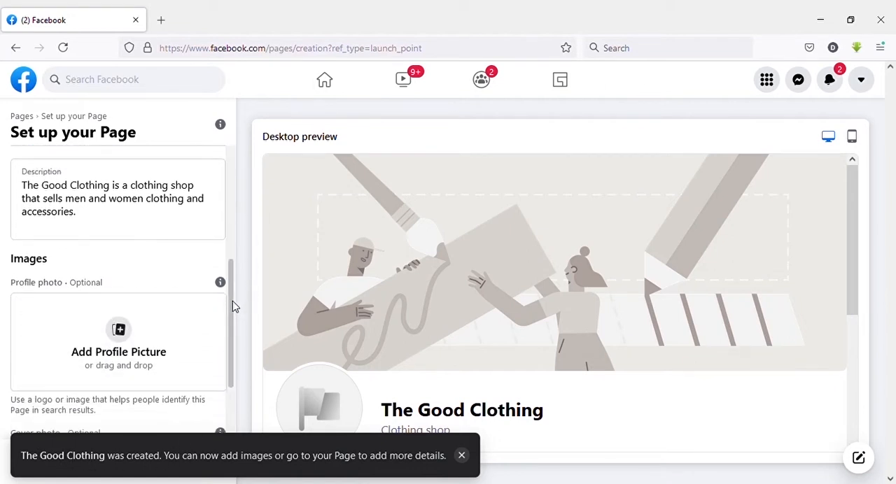
{"action": "scroll", "scroll_direction": "down", "scroll_amount": 3}
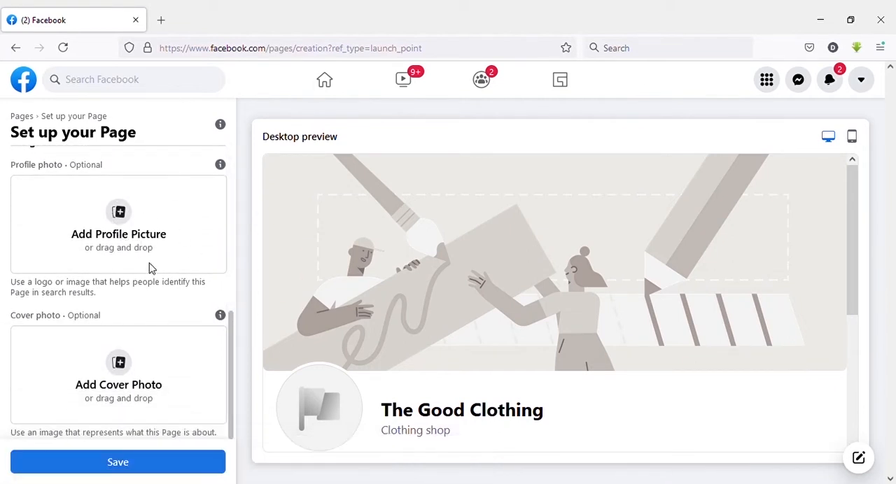
{"action": "mouse_move", "coordinate": [173, 311]}
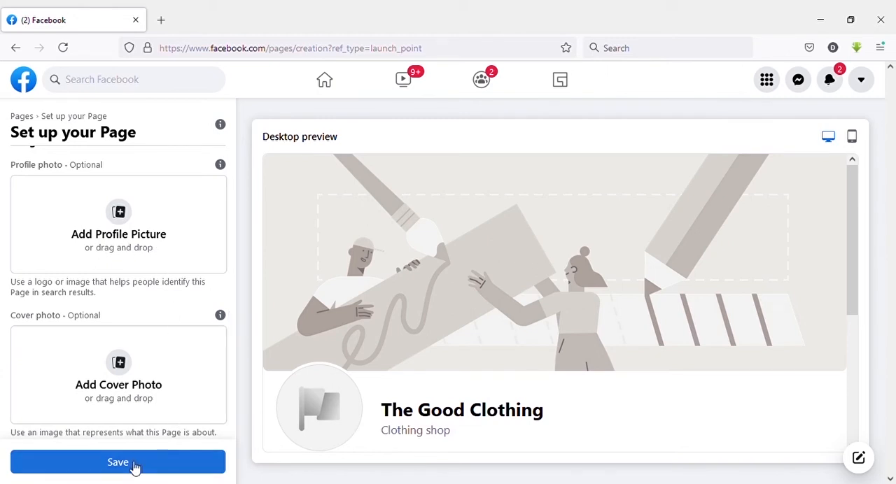
{"action": "left_click", "coordinate": [118, 462]}
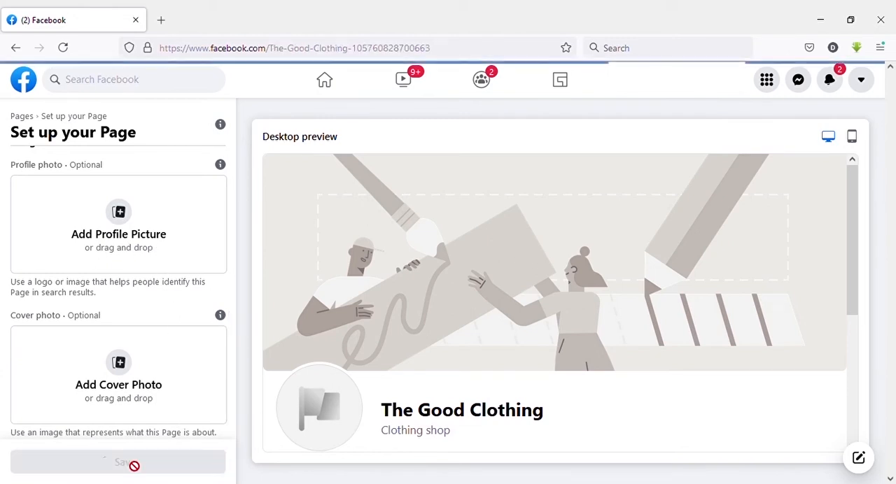
{"action": "left_click", "coordinate": [117, 462]}
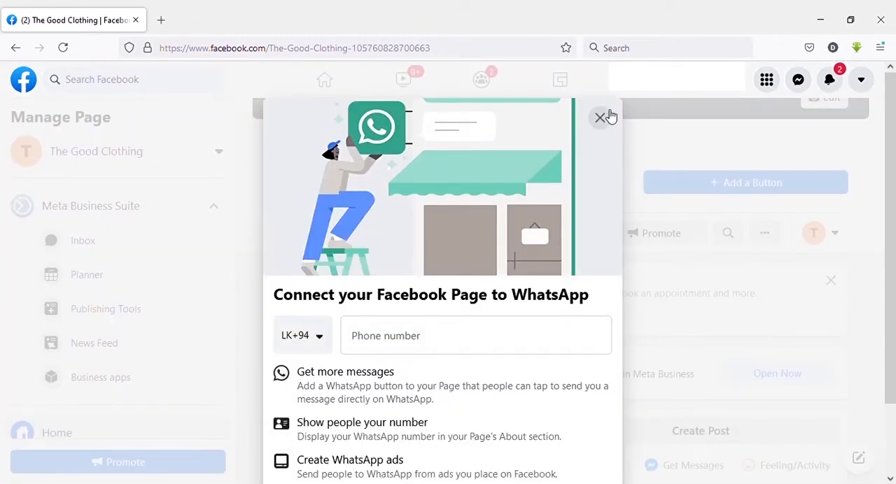
{"action": "left_click", "coordinate": [599, 117]}
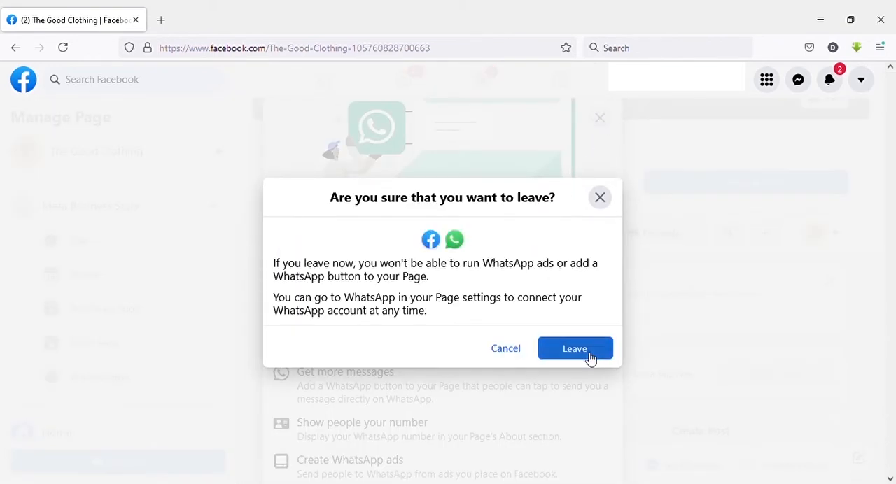
{"action": "left_click", "coordinate": [574, 349]}
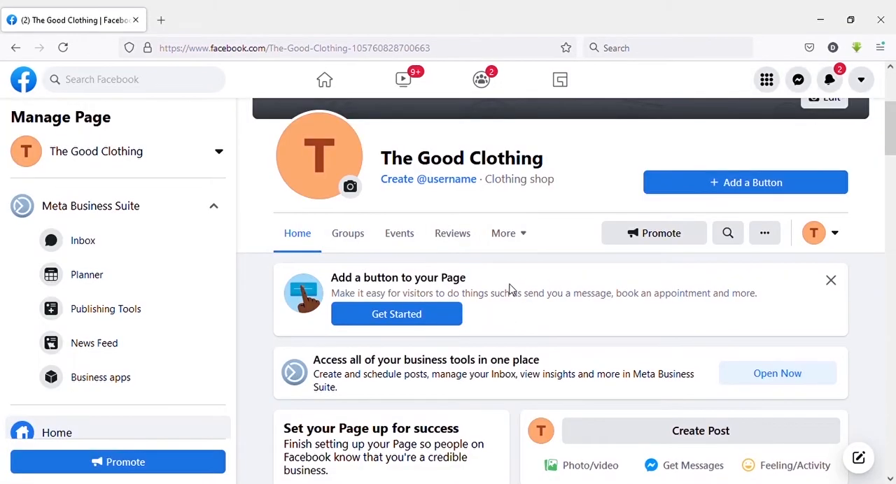
{"action": "mouse_move", "coordinate": [487, 320]}
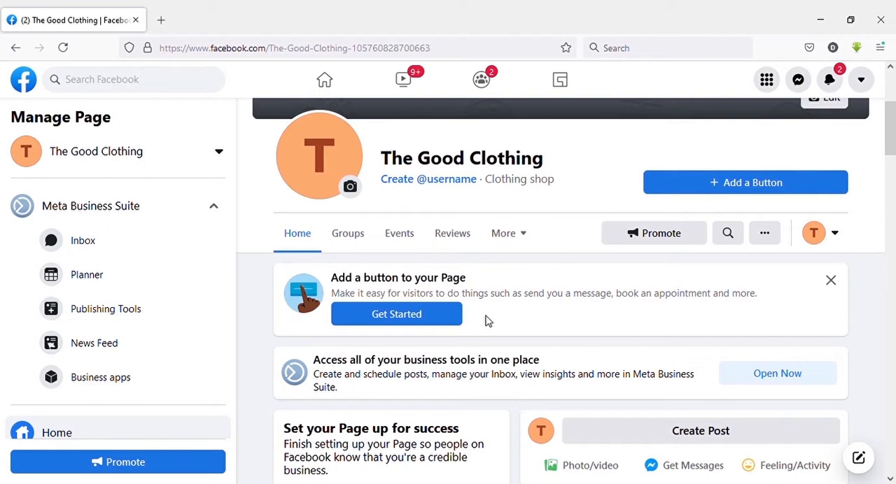
Enter 'thegoodclothingshop' as the Page username, removing a stray trailing space
{"action": "scroll", "scroll_direction": "up", "scroll_amount": 3}
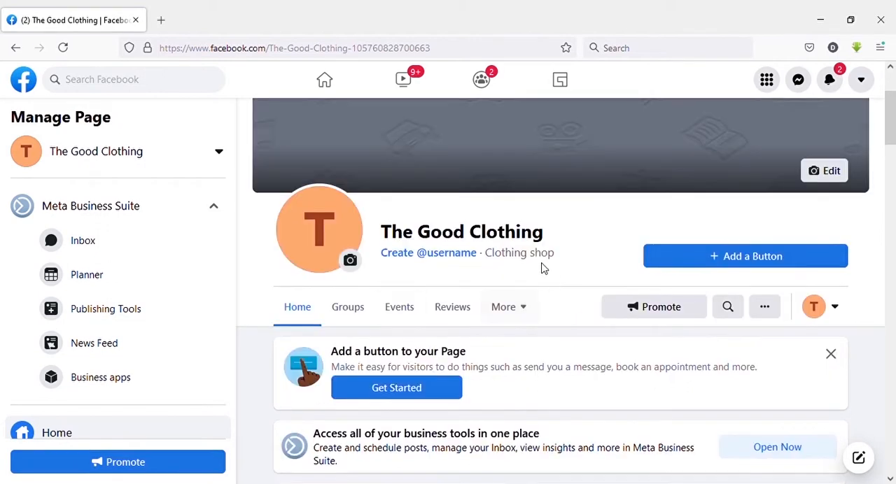
{"action": "mouse_move", "coordinate": [447, 287]}
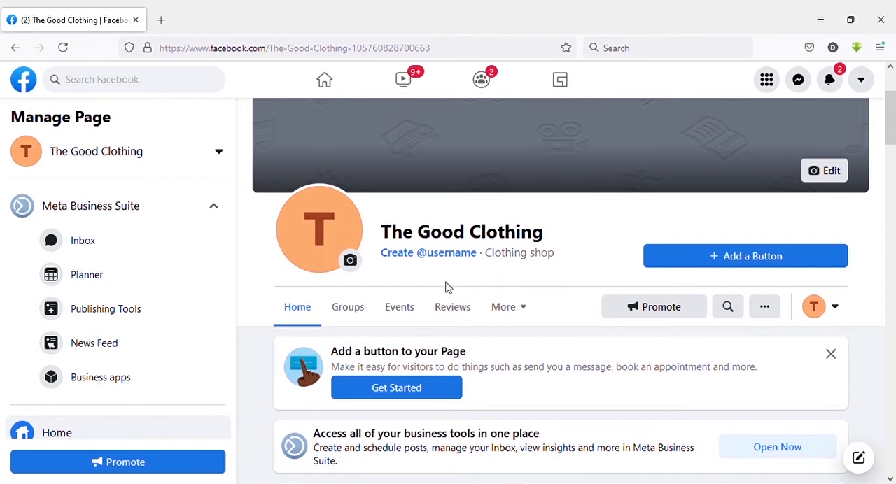
{"action": "mouse_move", "coordinate": [428, 252]}
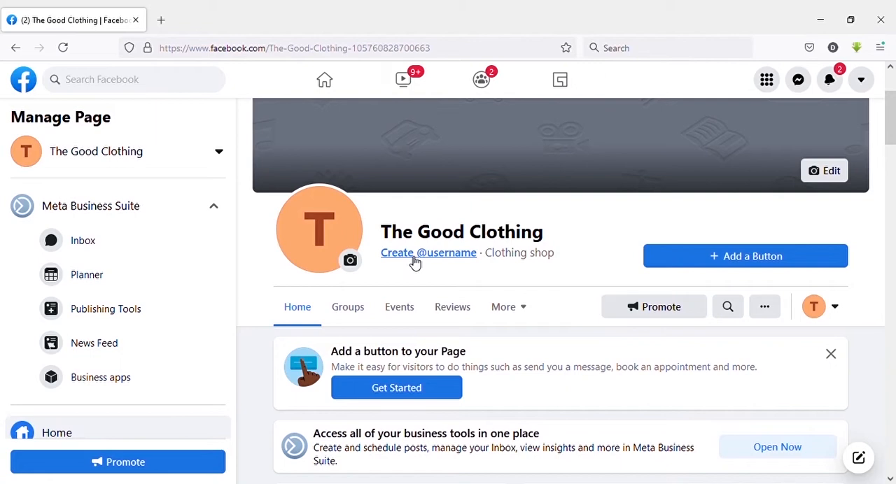
{"action": "left_click", "coordinate": [428, 252]}
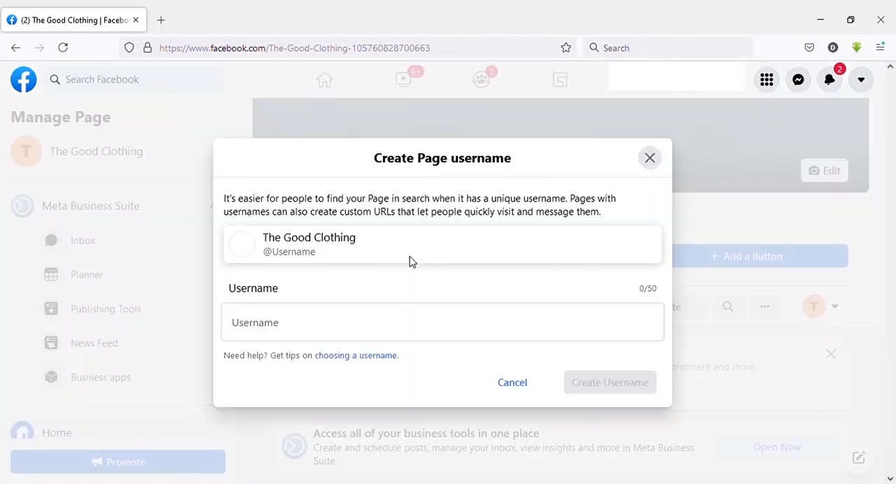
{"action": "left_click", "coordinate": [442, 322]}
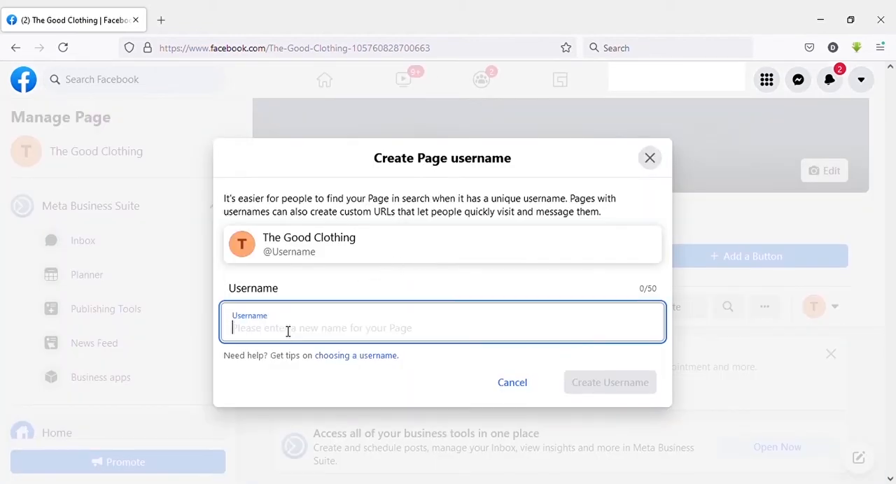
{"action": "type", "text": "thegood"}
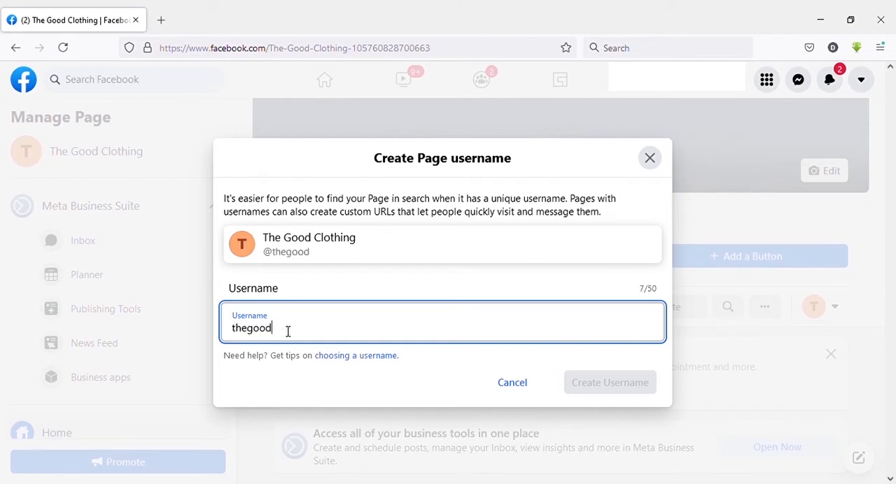
{"action": "type", "text": "cloth"}
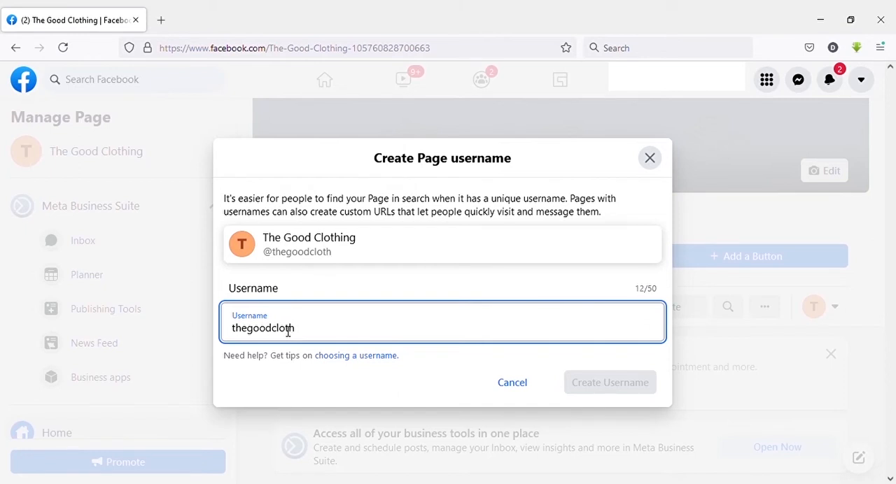
{"action": "type", "text": "ing"}
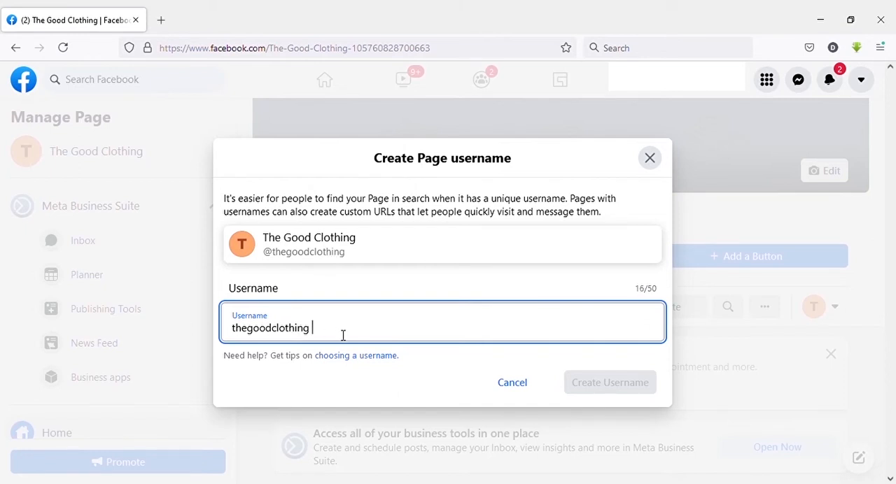
{"action": "key", "text": "Backspace"}
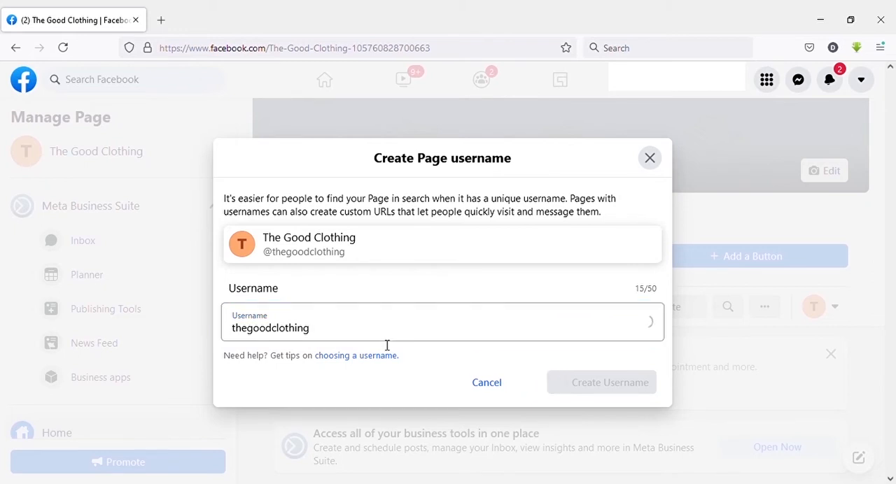
{"action": "left_click", "coordinate": [600, 382]}
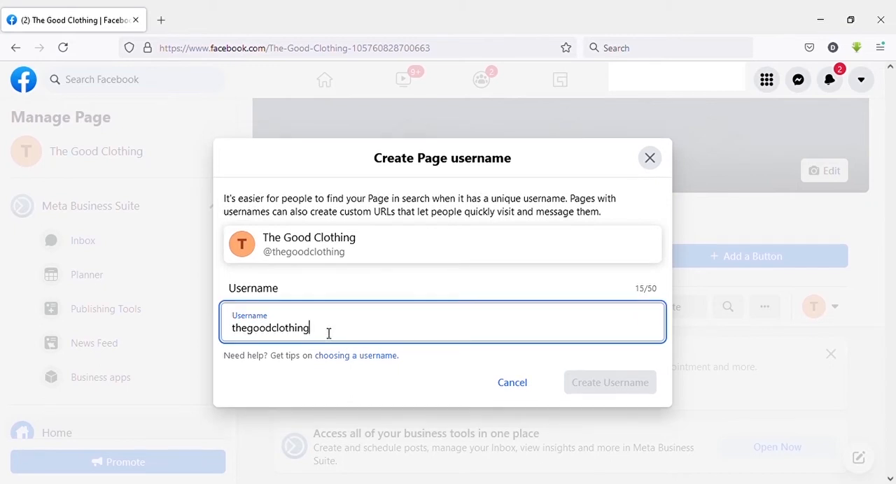
{"action": "type", "text": "shop"}
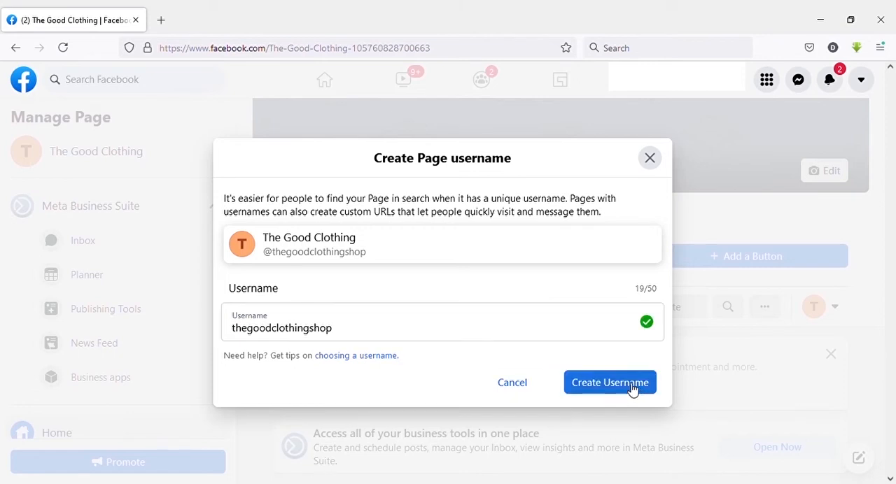
{"action": "left_click", "coordinate": [609, 383]}
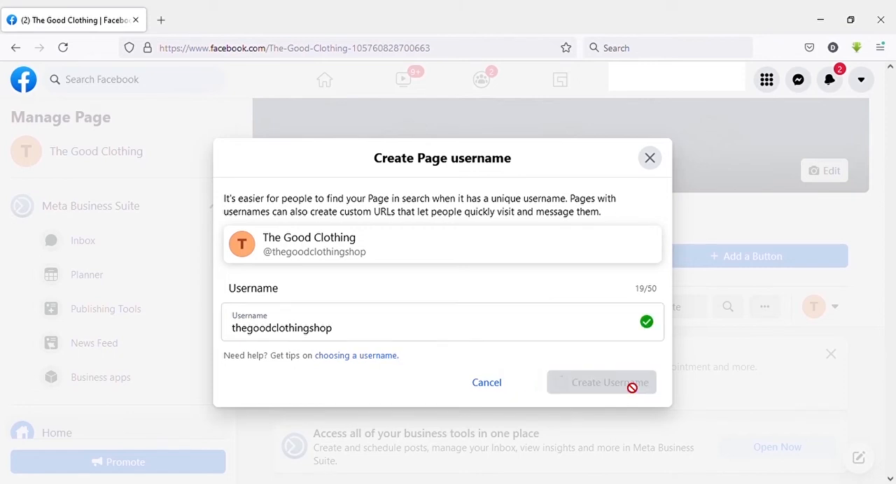
{"action": "left_click", "coordinate": [599, 382]}
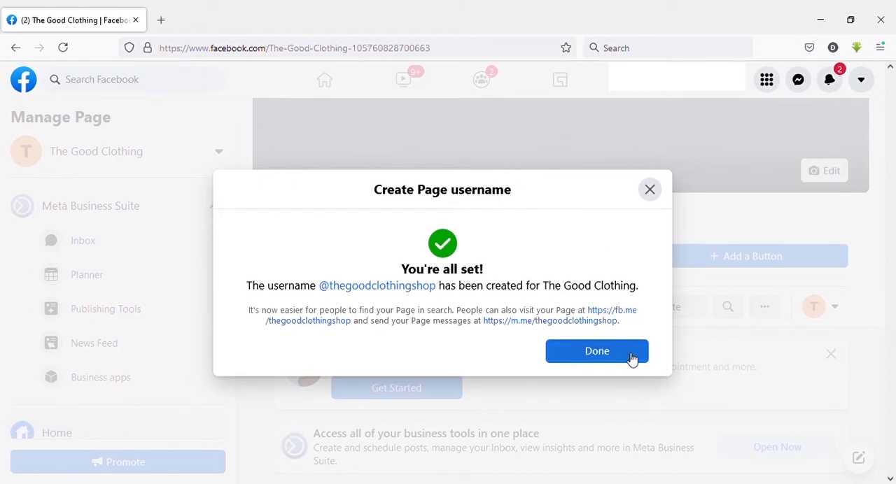
{"action": "left_click", "coordinate": [596, 352]}
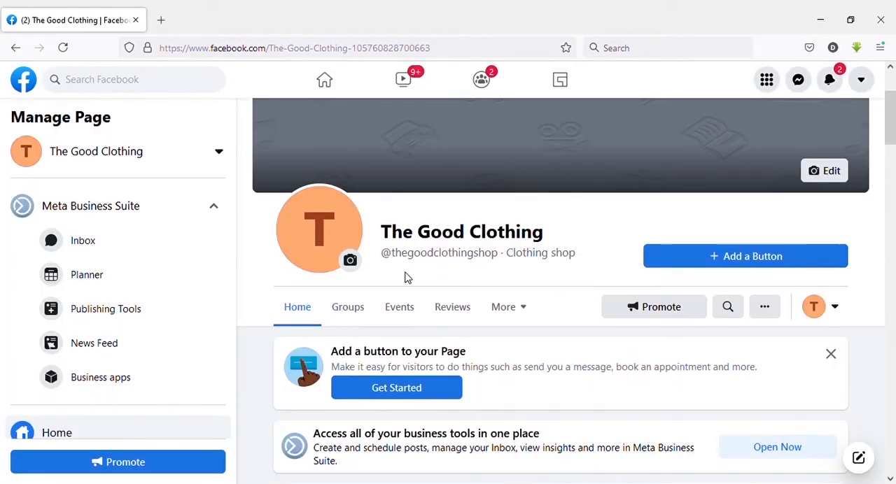
{"action": "mouse_move", "coordinate": [439, 252]}
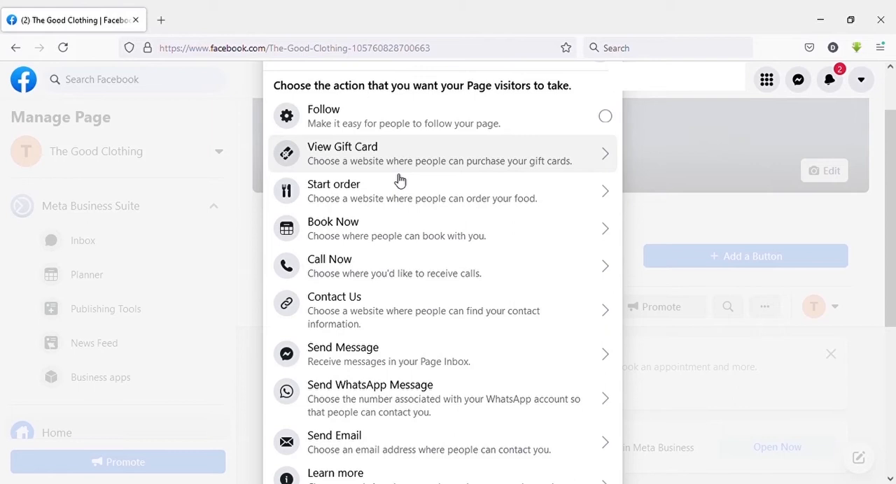
{"action": "mouse_move", "coordinate": [599, 354]}
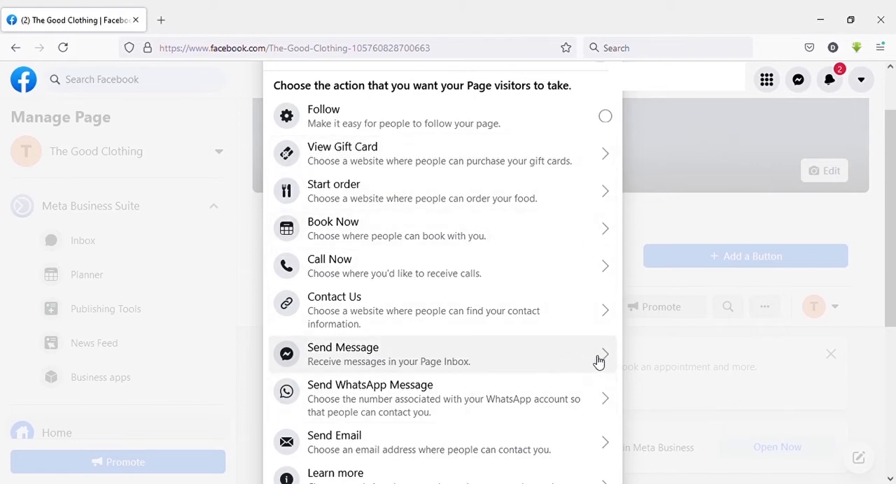
{"action": "mouse_move", "coordinate": [603, 362]}
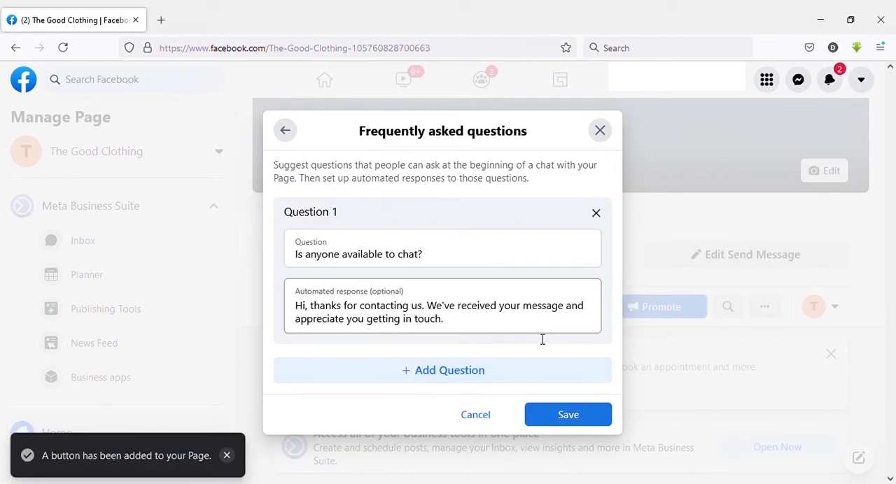
Remove the suggested chat question and save the Send Message button with no FAQs
{"action": "left_click", "coordinate": [596, 213]}
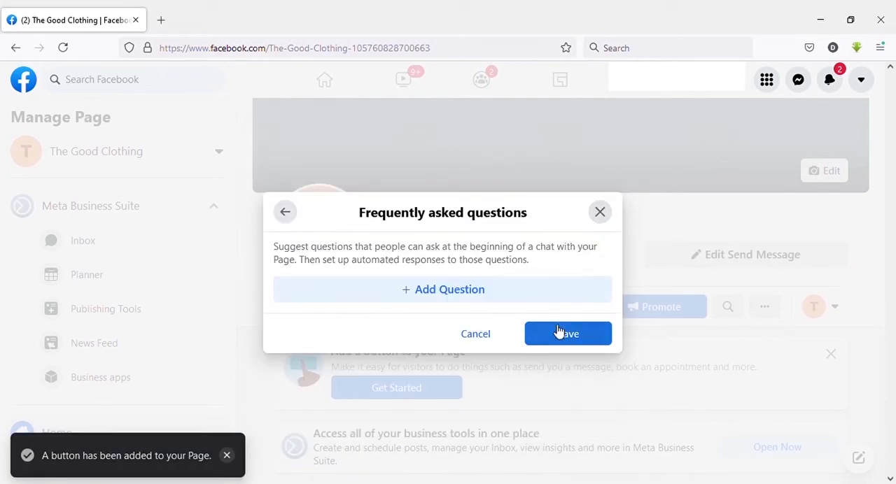
{"action": "left_click", "coordinate": [569, 333]}
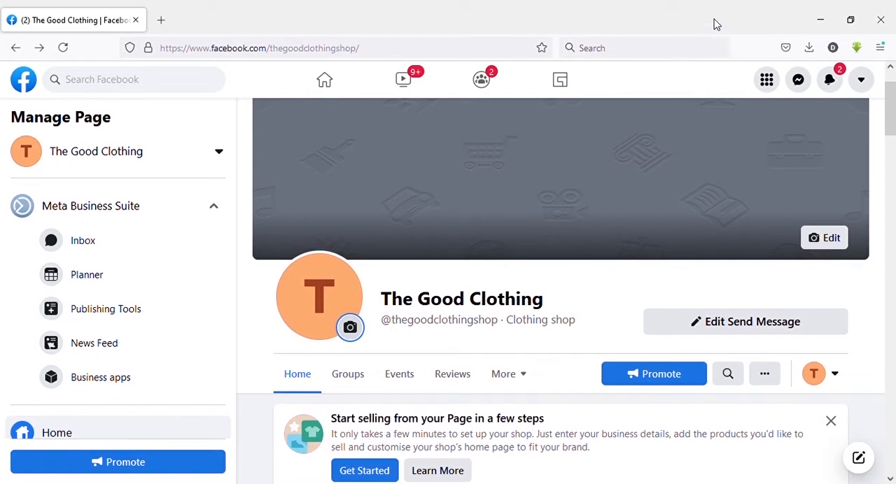
{"action": "mouse_move", "coordinate": [546, 285]}
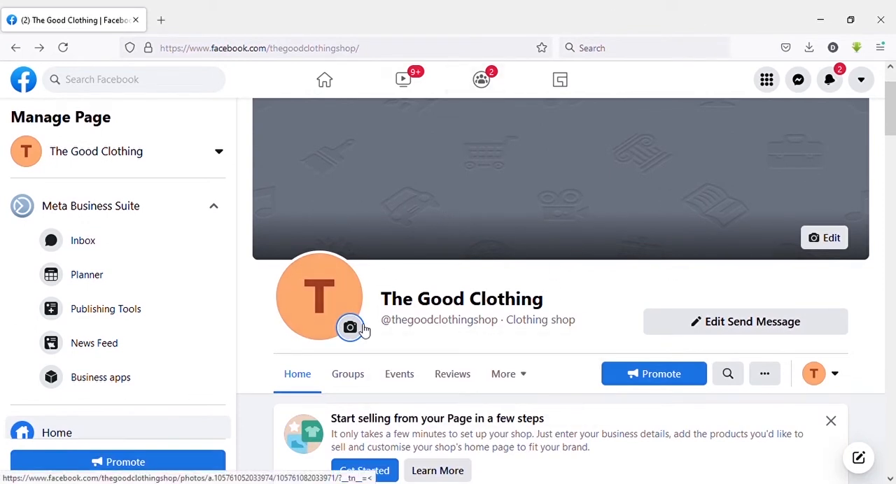
Replace the profile picture with the black circular The Good Clothing logo and save
{"action": "left_click", "coordinate": [350, 327]}
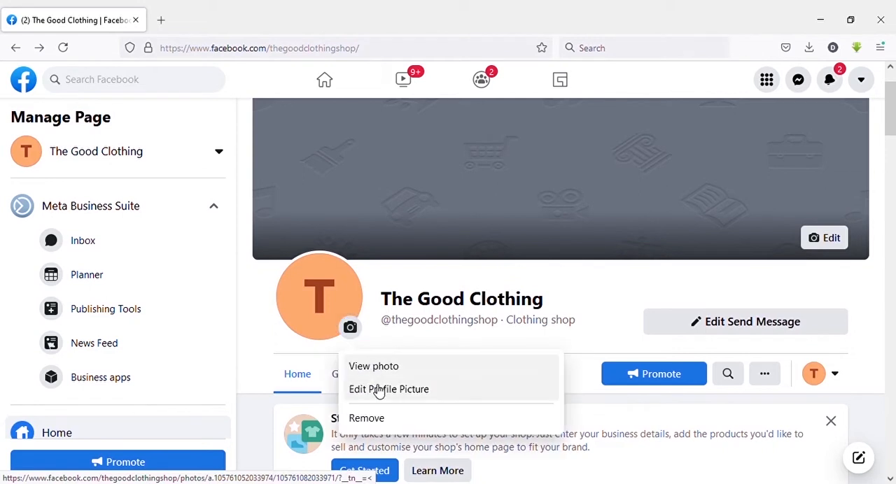
{"action": "left_click", "coordinate": [389, 389]}
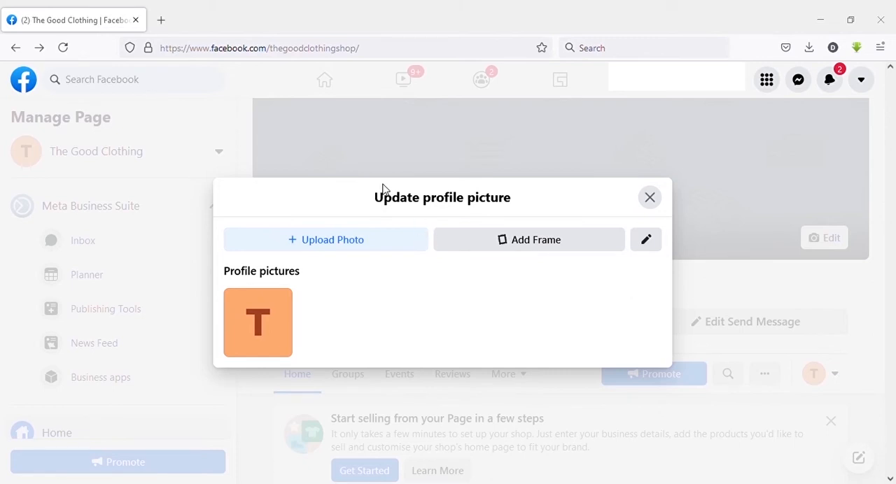
{"action": "mouse_move", "coordinate": [507, 249]}
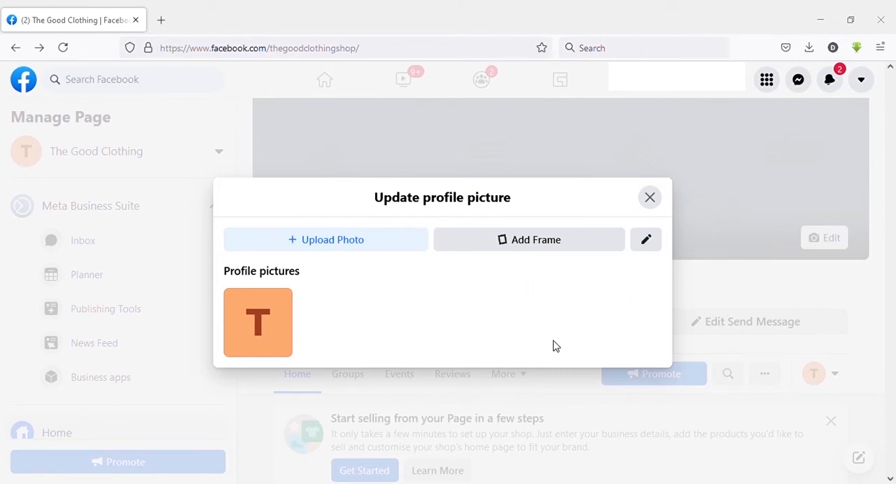
{"action": "left_click", "coordinate": [324, 239]}
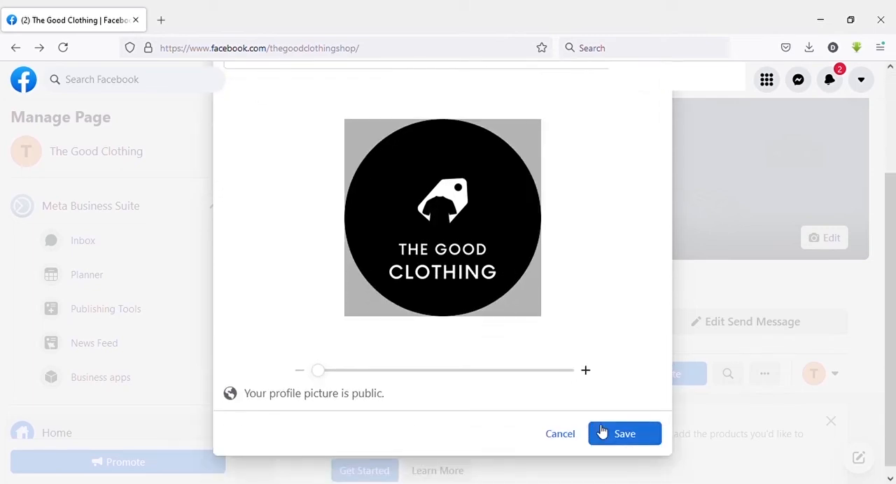
{"action": "left_click", "coordinate": [624, 434]}
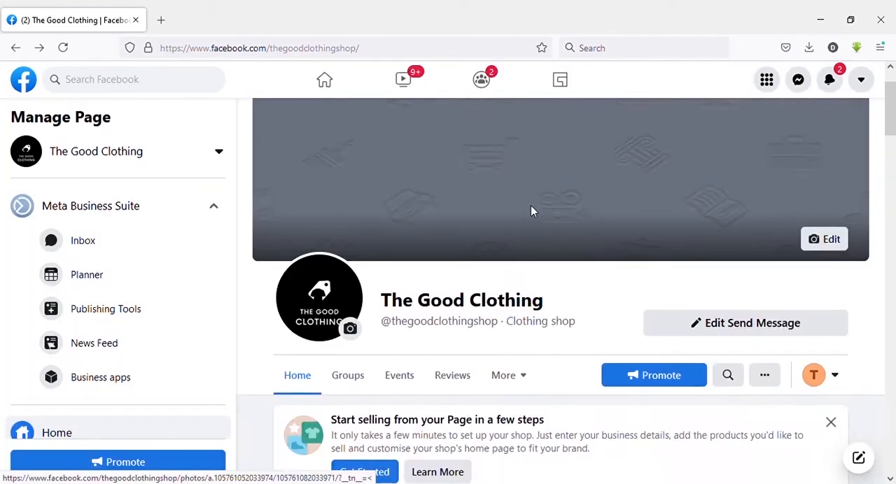
Replace the cover photo with the clothes-on-hangers image and save
{"action": "scroll", "scroll_direction": "down", "scroll_amount": 3}
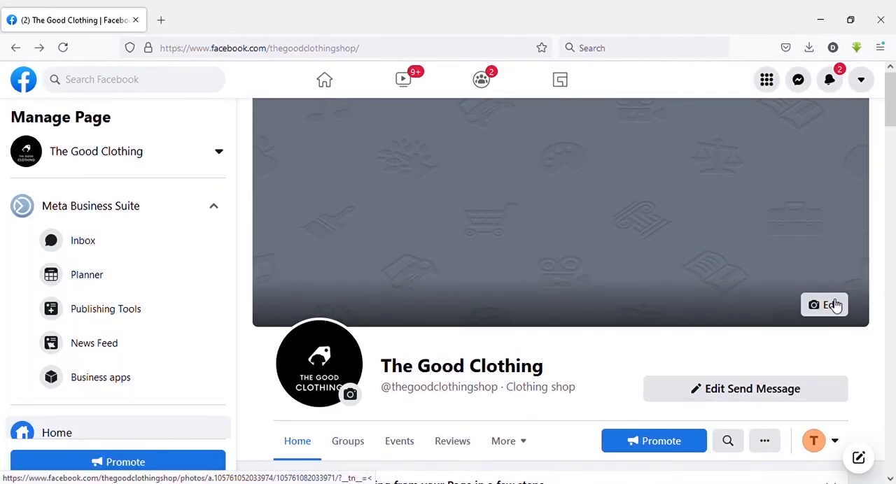
{"action": "left_click", "coordinate": [825, 305]}
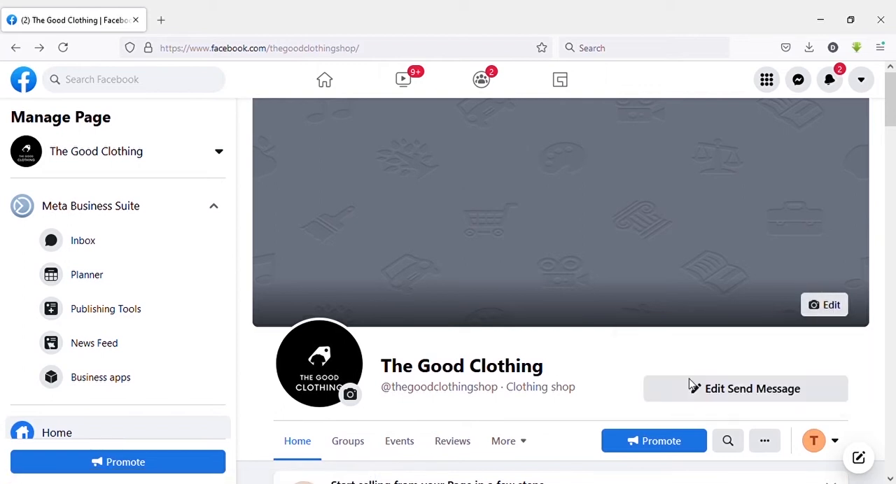
{"action": "left_click", "coordinate": [823, 305]}
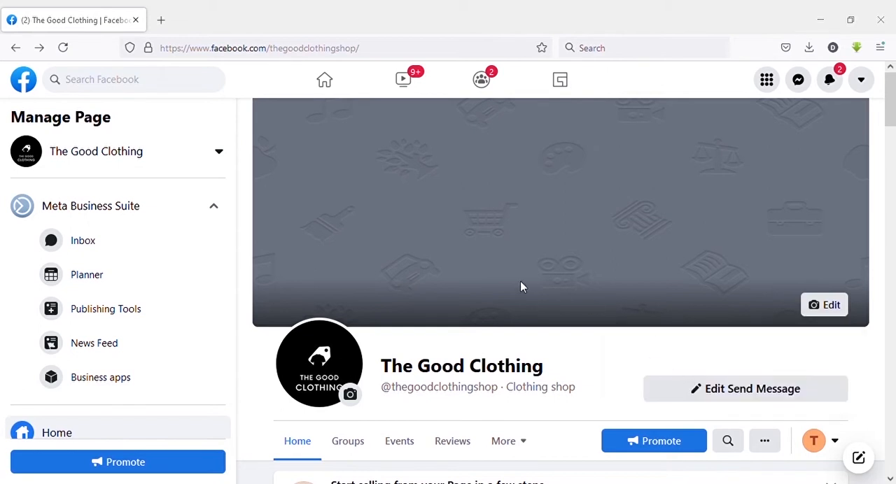
{"action": "mouse_move", "coordinate": [428, 249]}
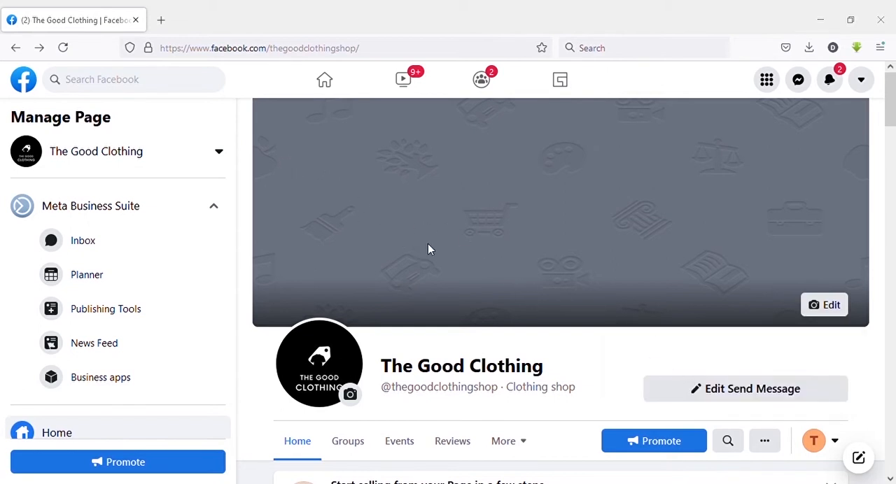
{"action": "mouse_move", "coordinate": [512, 251]}
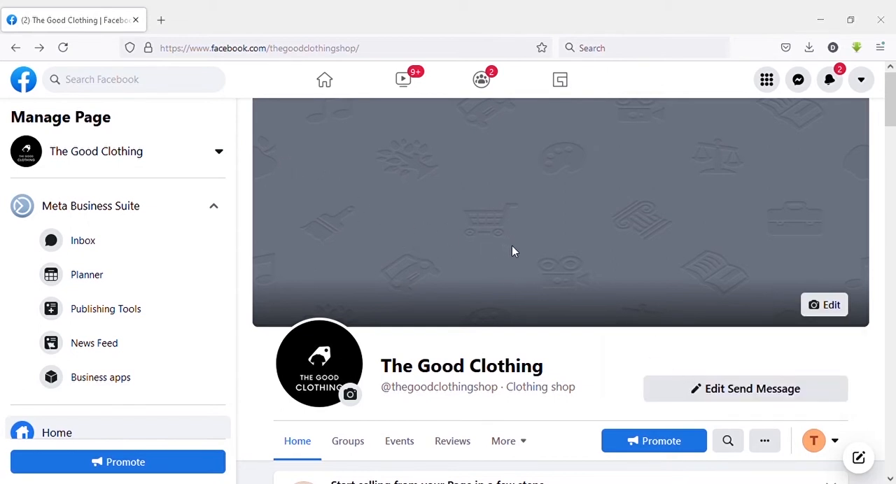
{"action": "left_click", "coordinate": [824, 305]}
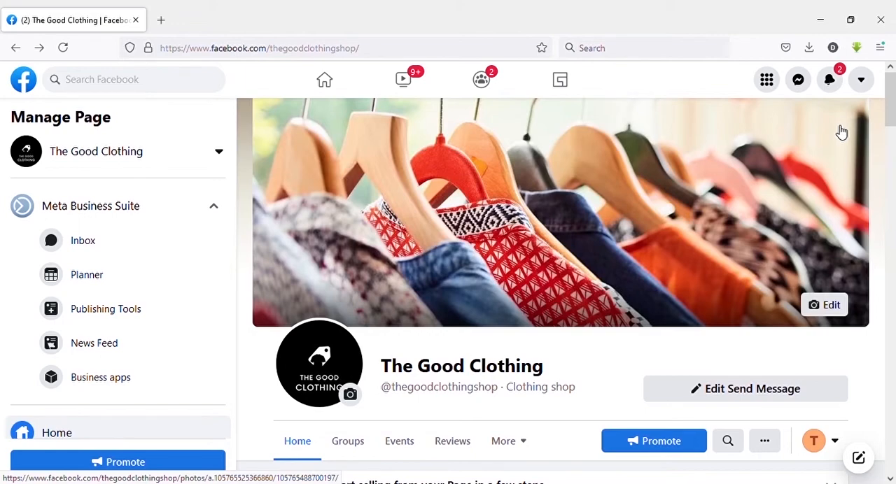
Bring up the Page info editor for The Good Clothing from the left sidebar
{"action": "scroll", "scroll_direction": "down", "scroll_amount": 3}
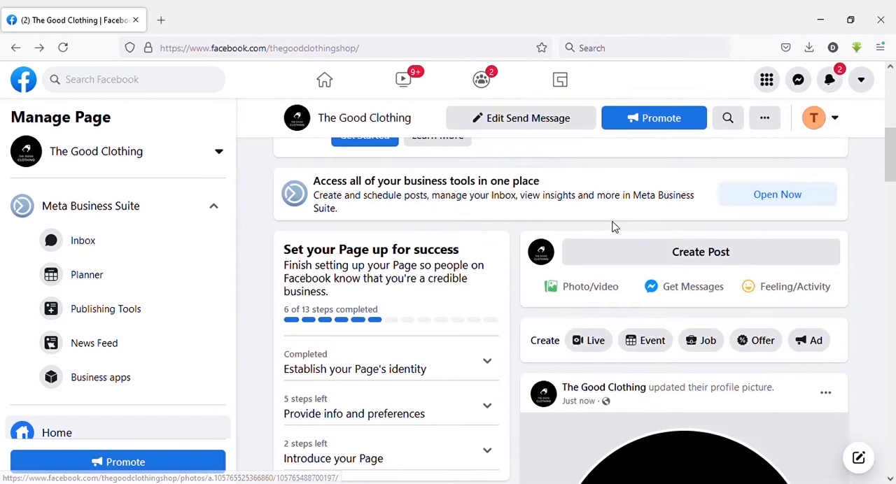
{"action": "scroll", "scroll_direction": "up", "scroll_amount": 3}
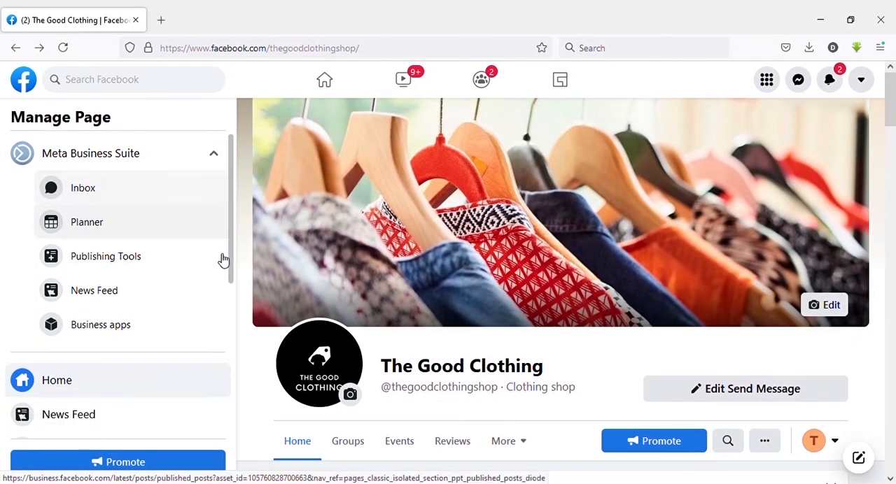
{"action": "scroll", "scroll_direction": "down", "scroll_amount": 3}
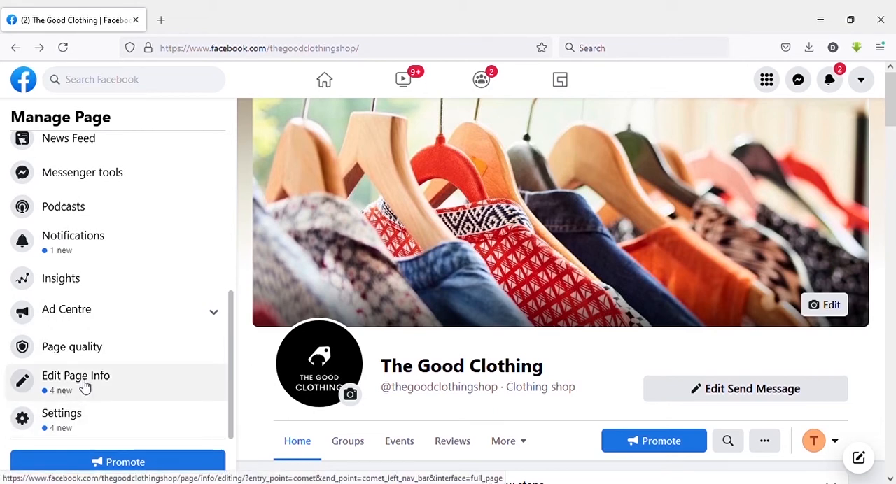
{"action": "left_click", "coordinate": [75, 375]}
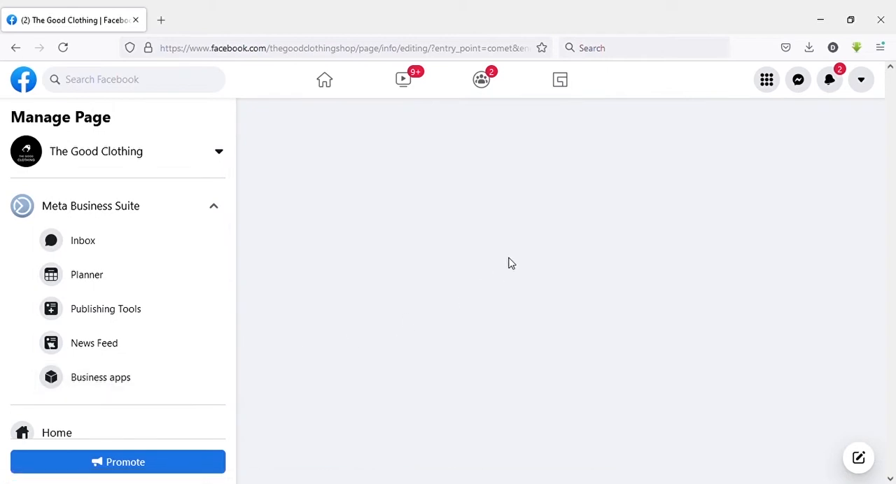
{"action": "scroll", "scroll_direction": "down", "scroll_amount": 3}
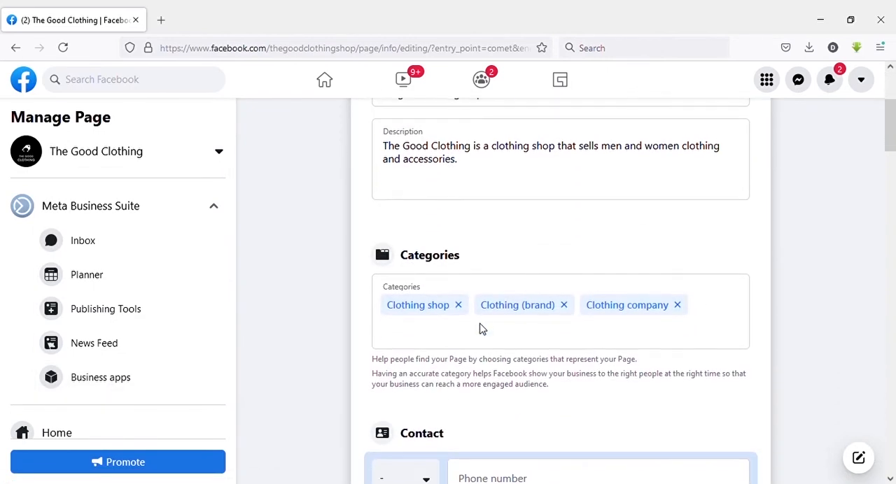
{"action": "scroll", "scroll_direction": "down", "scroll_amount": 3}
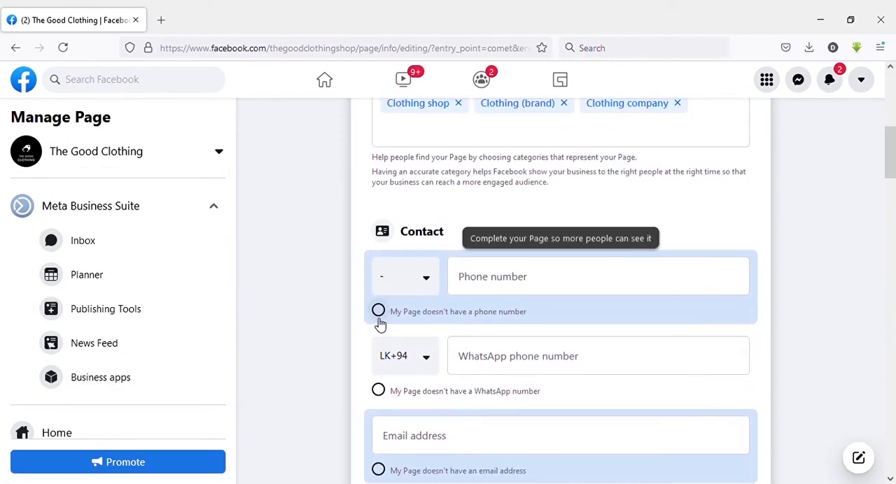
{"action": "left_click", "coordinate": [600, 276]}
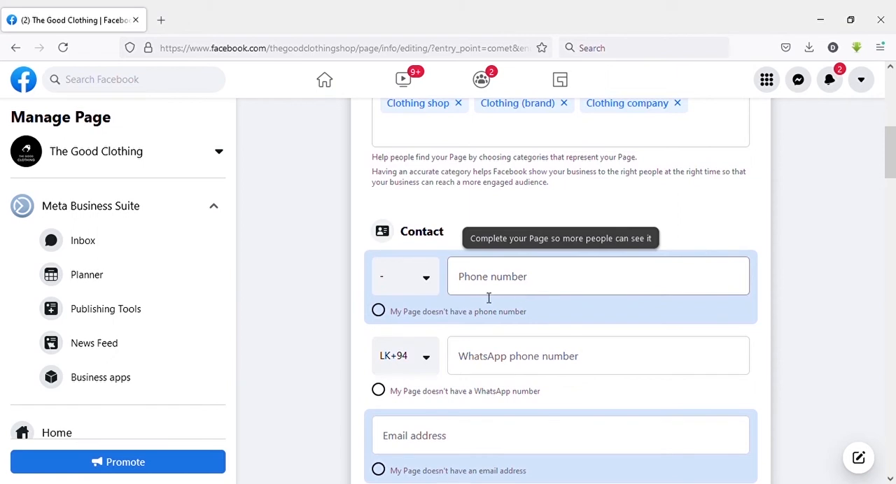
Set the page's business hours to Always open
{"action": "scroll", "scroll_direction": "down", "scroll_amount": 3}
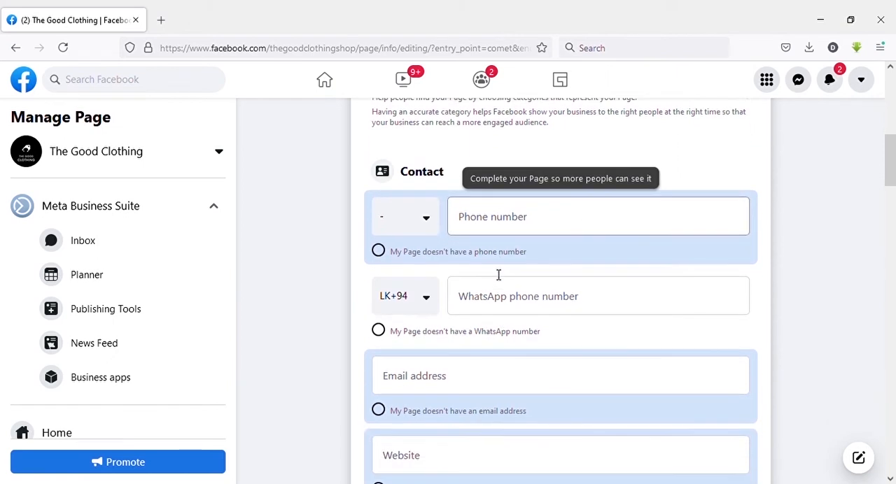
{"action": "scroll", "scroll_direction": "down", "scroll_amount": 3}
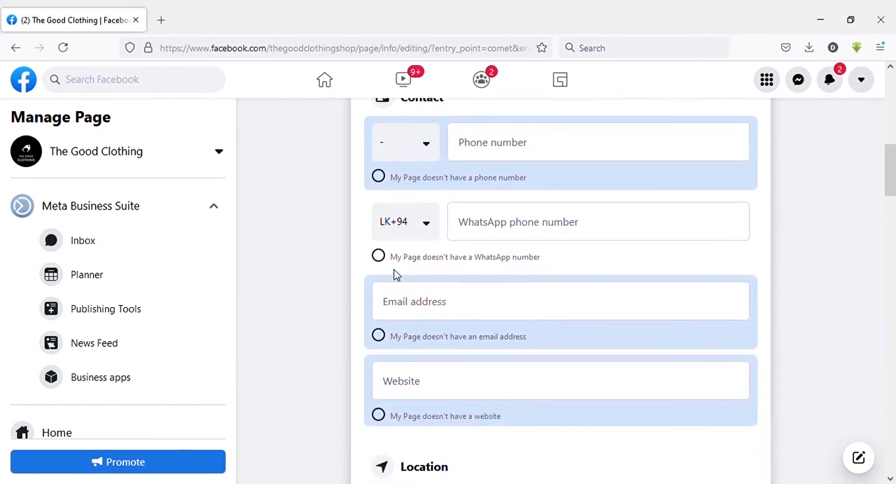
{"action": "scroll", "scroll_direction": "down", "scroll_amount": 3}
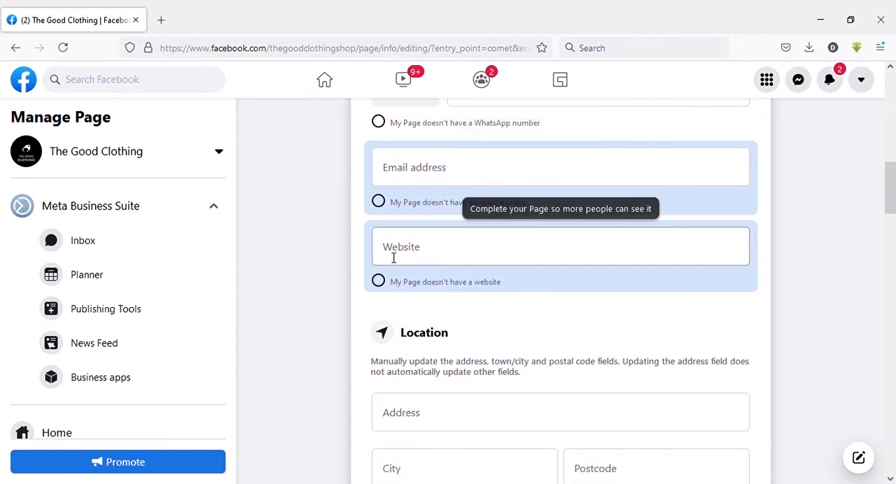
{"action": "scroll", "scroll_direction": "down", "scroll_amount": 3}
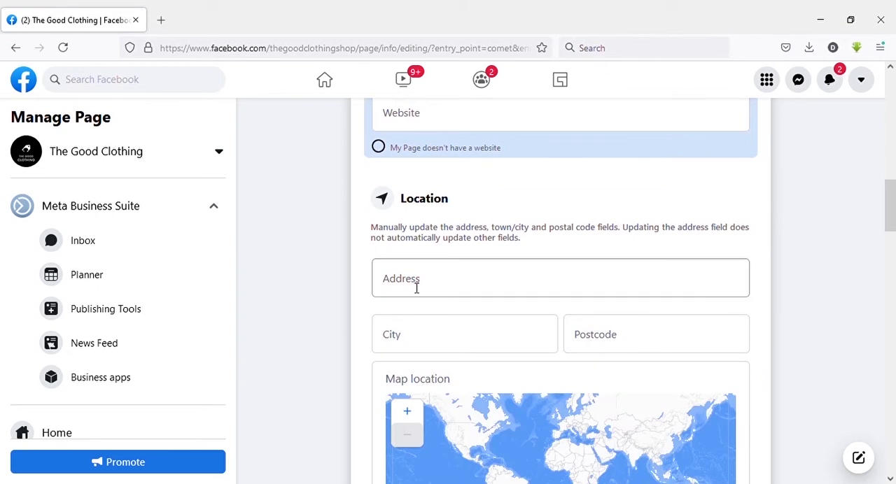
{"action": "scroll", "scroll_direction": "down", "scroll_amount": 3}
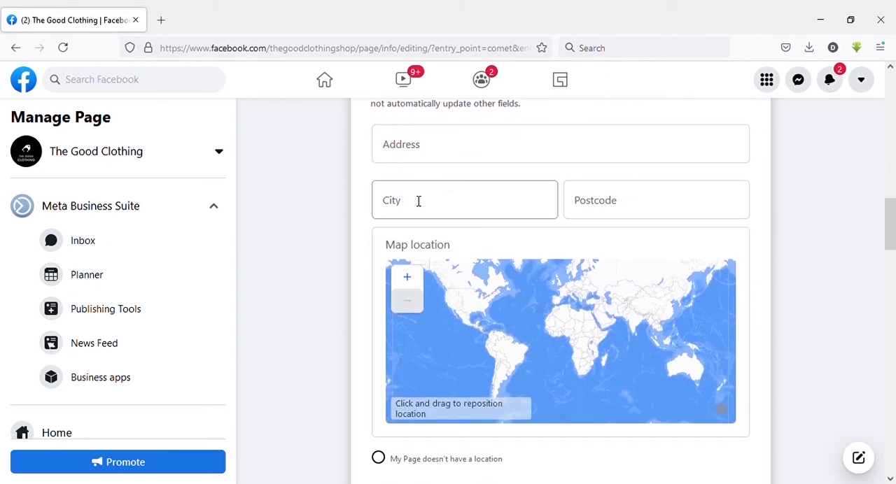
{"action": "scroll", "scroll_direction": "down", "scroll_amount": 3}
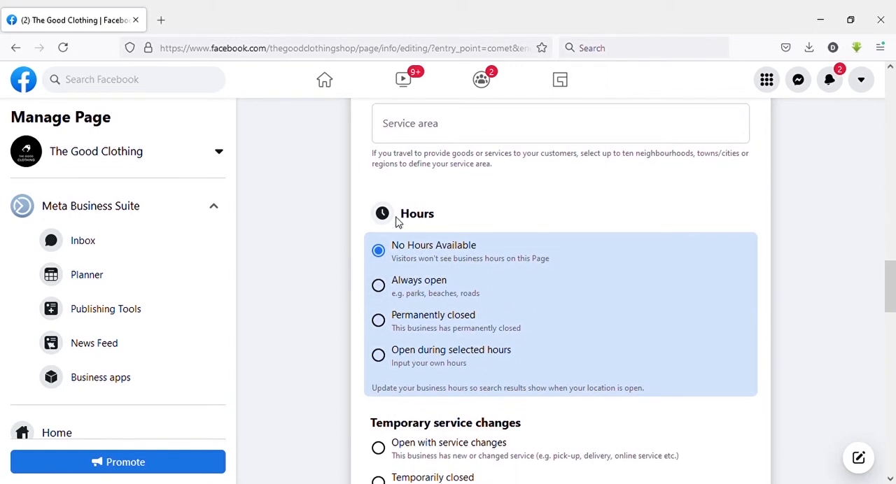
{"action": "mouse_move", "coordinate": [392, 339]}
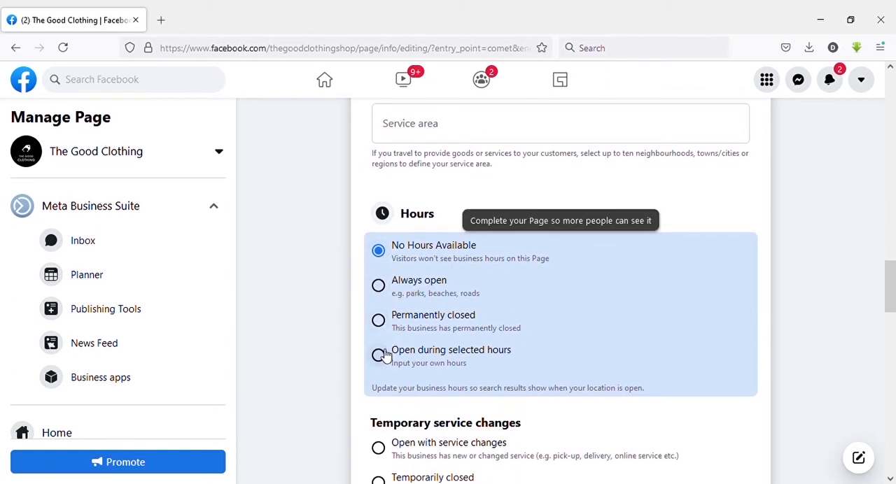
{"action": "left_click", "coordinate": [378, 285]}
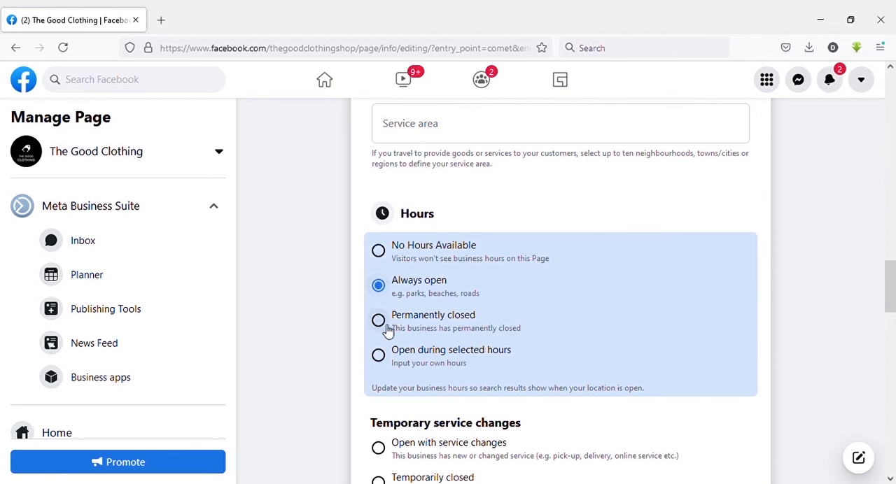
{"action": "left_click", "coordinate": [378, 355]}
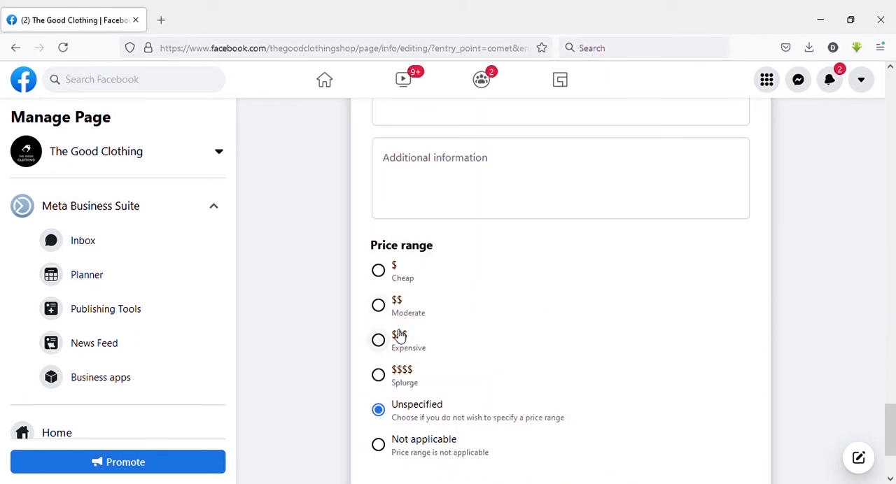
{"action": "scroll", "scroll_direction": "down", "scroll_amount": 3}
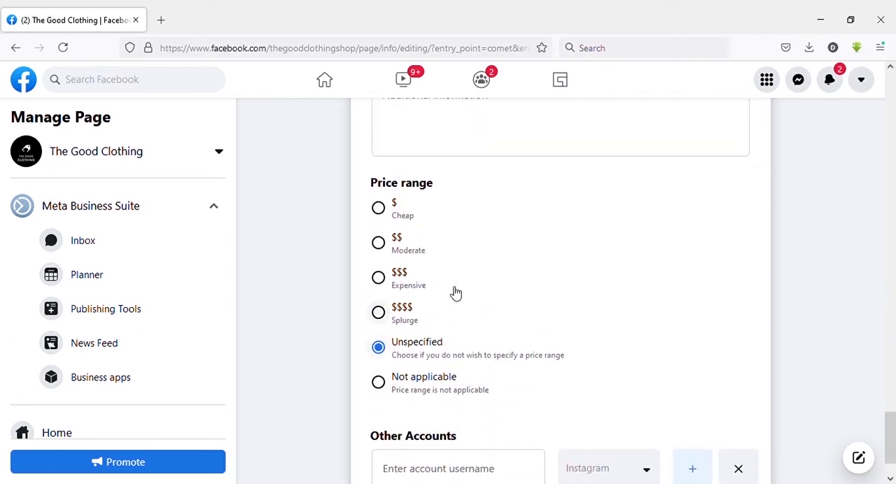
{"action": "scroll", "scroll_direction": "down", "scroll_amount": 3}
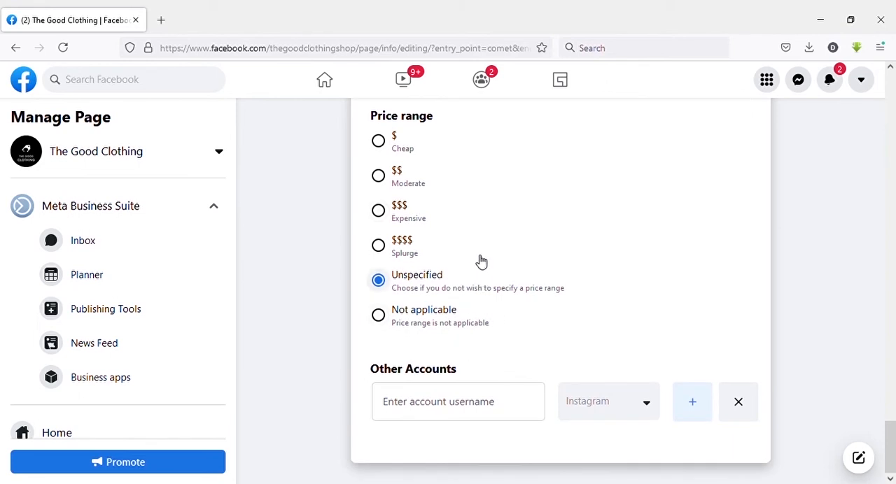
{"action": "mouse_move", "coordinate": [455, 314]}
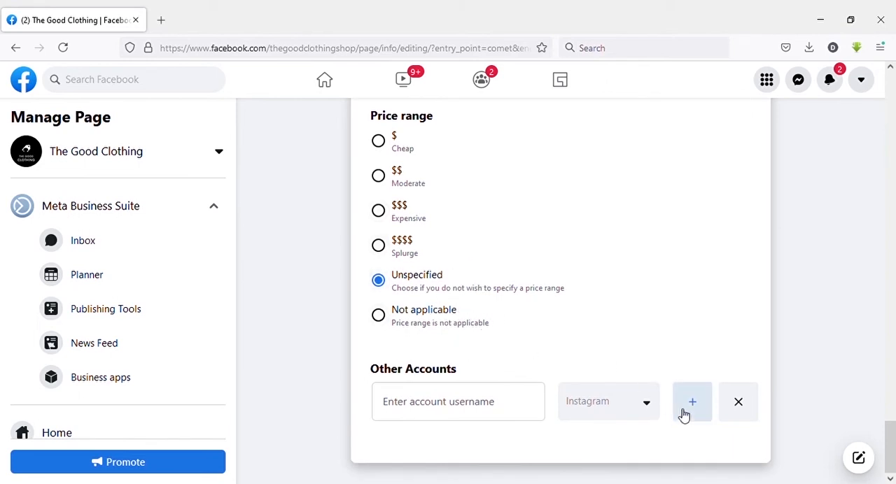
{"action": "type", "text": "@the"}
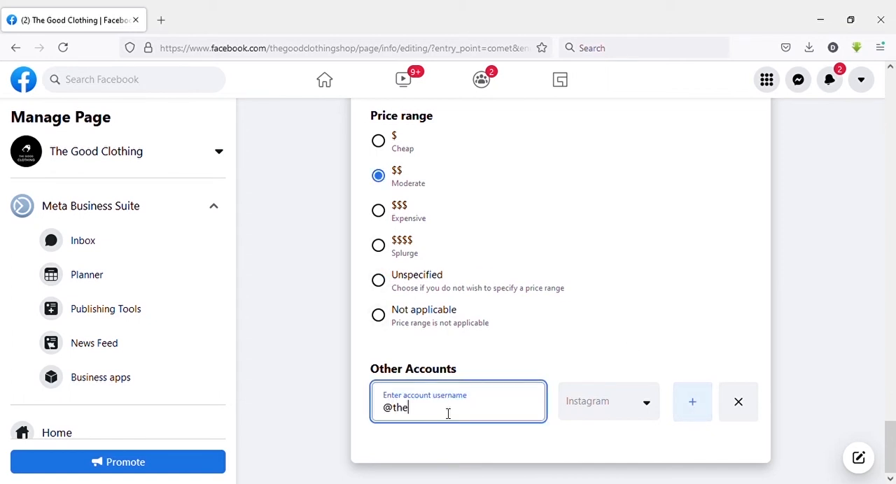
{"action": "type", "text": "goodcl"}
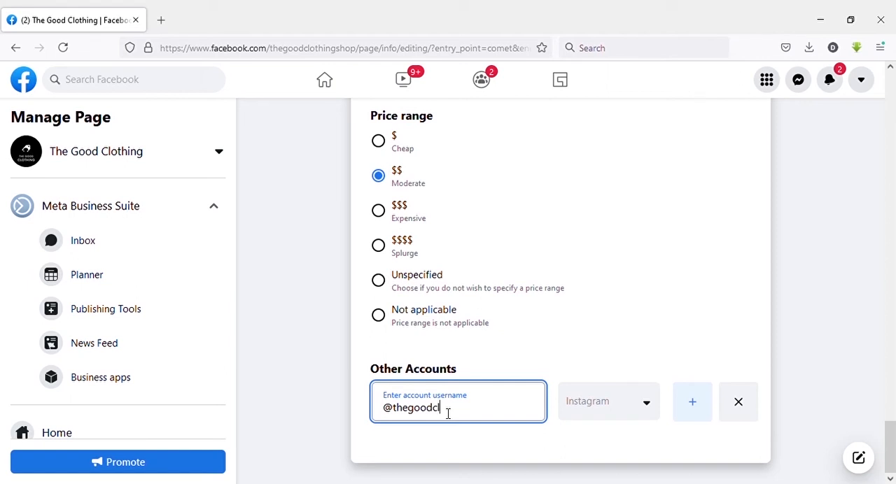
{"action": "type", "text": "othings"}
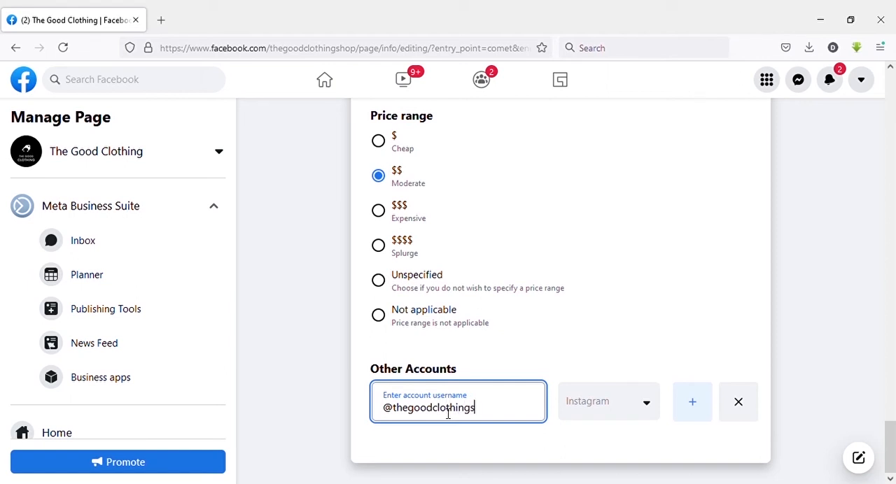
{"action": "type", "text": "hop"}
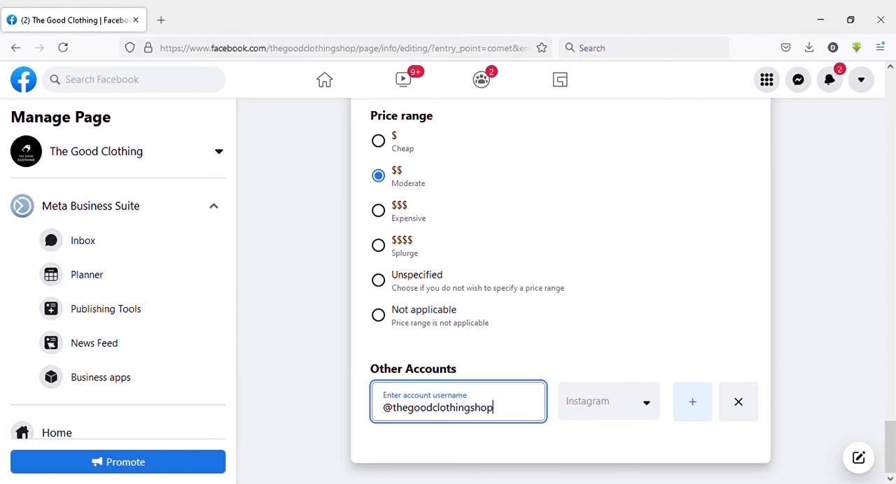
{"action": "left_click", "coordinate": [692, 402]}
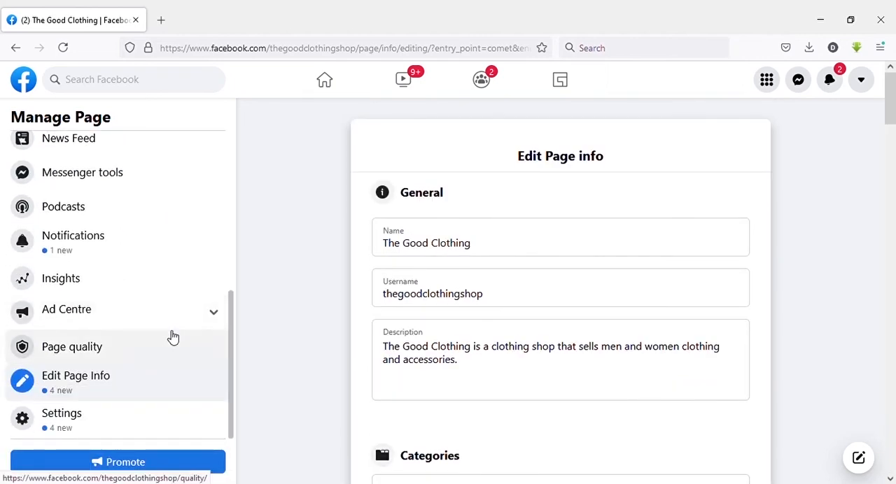
Go to Page settings and its Templates and tabs section
{"action": "scroll", "scroll_direction": "down", "scroll_amount": 3}
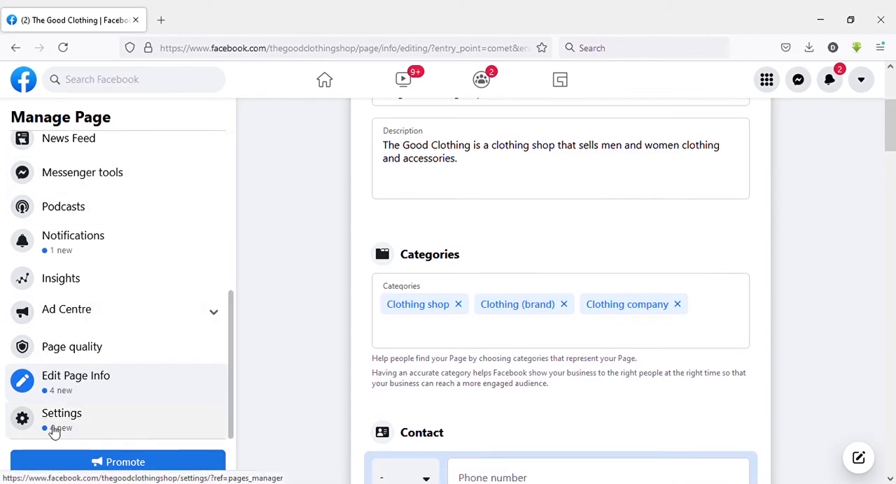
{"action": "left_click", "coordinate": [62, 413]}
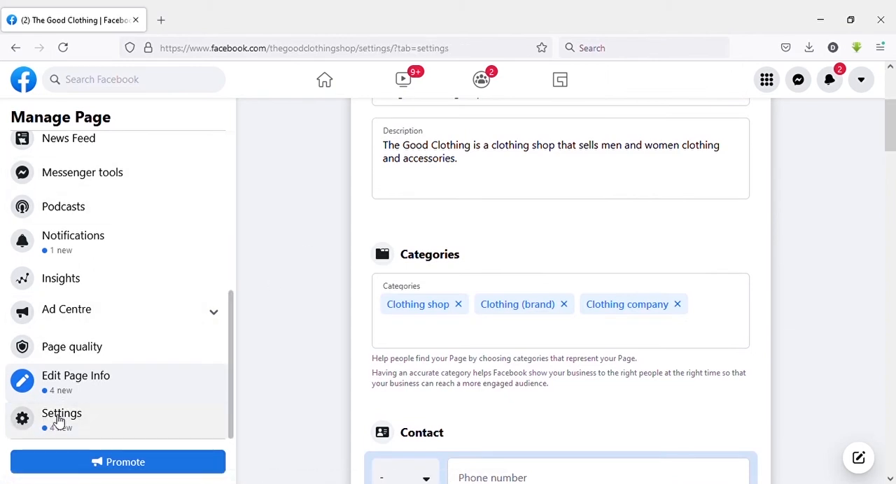
{"action": "left_click", "coordinate": [61, 414]}
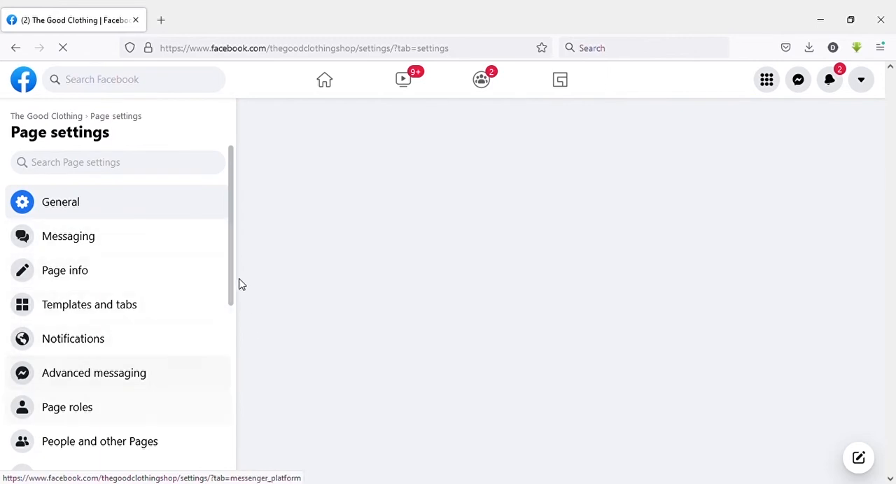
{"action": "mouse_move", "coordinate": [245, 218]}
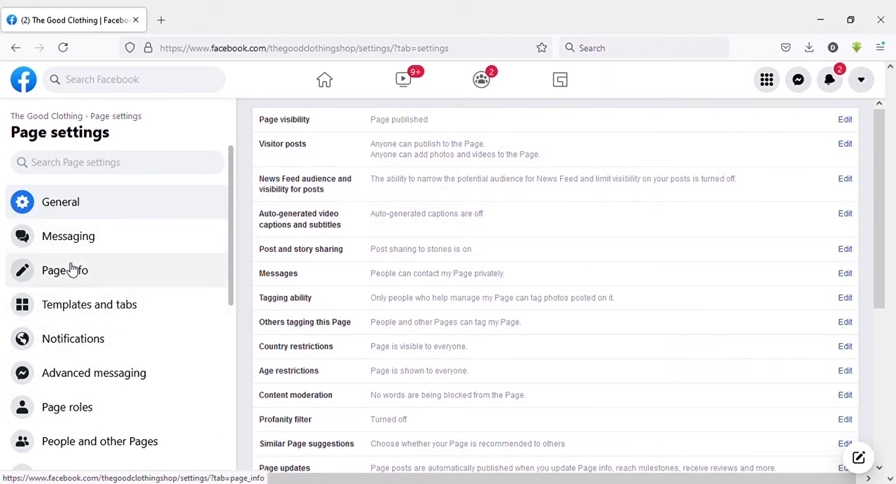
{"action": "mouse_move", "coordinate": [76, 291]}
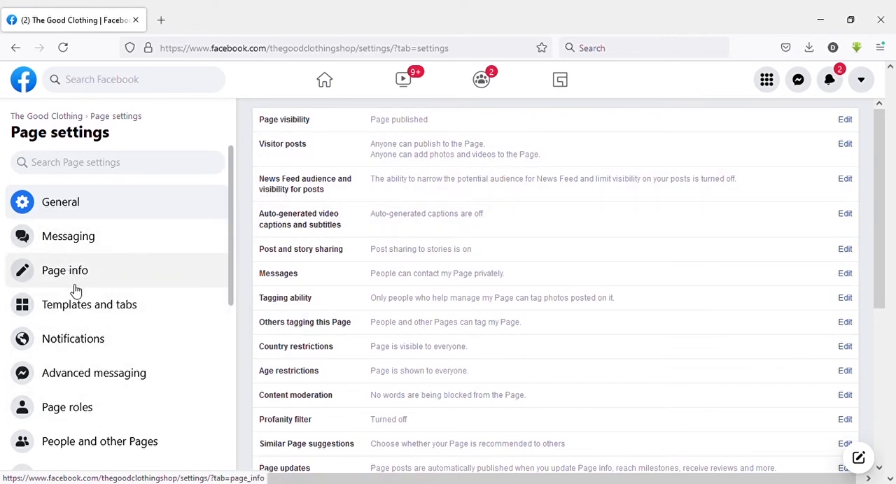
{"action": "left_click", "coordinate": [90, 305]}
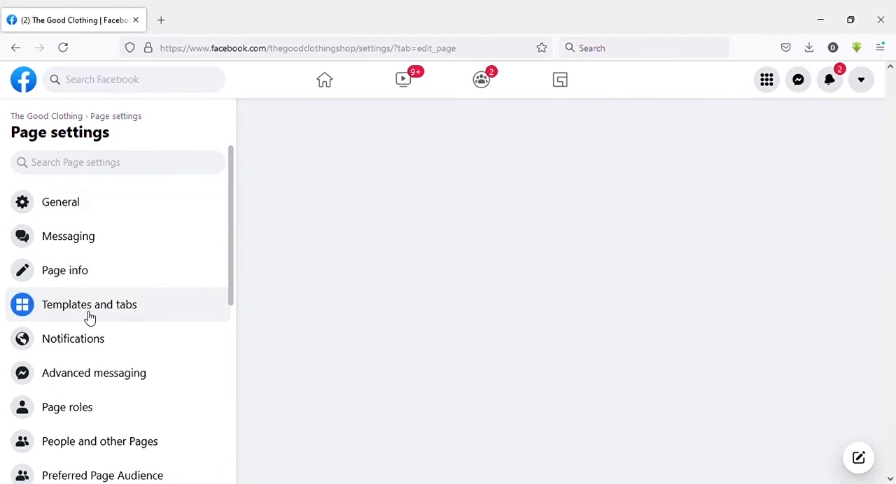
Bring up the template list via Edit next to the current Standard template
{"action": "left_click", "coordinate": [90, 305]}
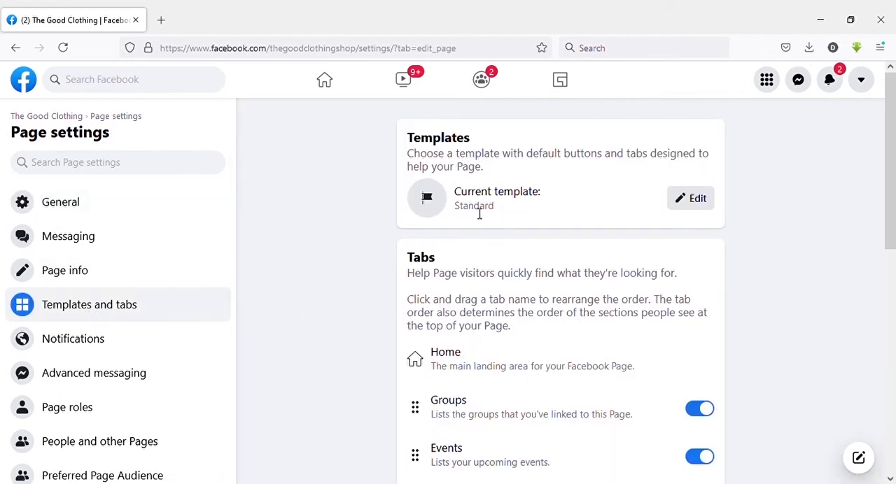
{"action": "scroll", "scroll_direction": "down", "scroll_amount": 3}
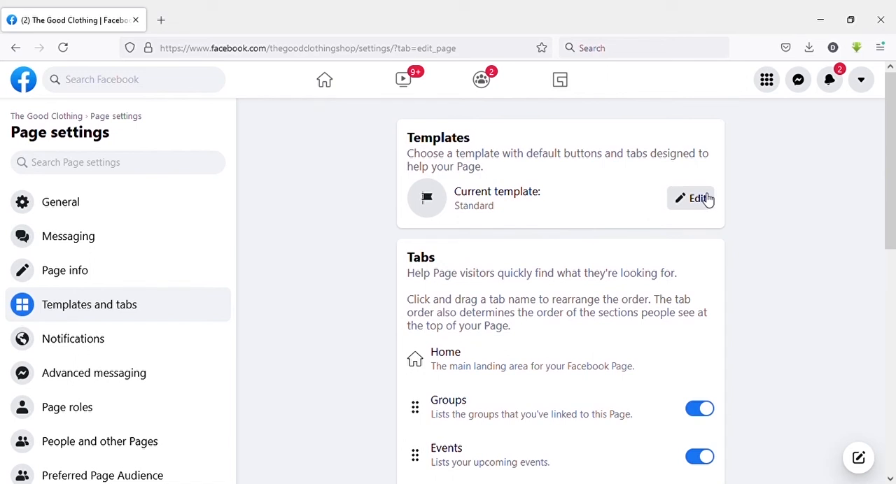
{"action": "mouse_move", "coordinate": [537, 223]}
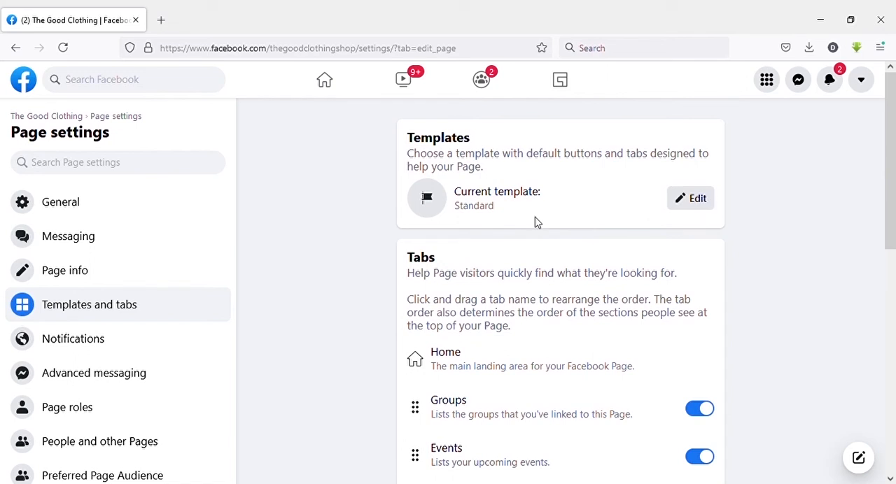
{"action": "mouse_move", "coordinate": [708, 199]}
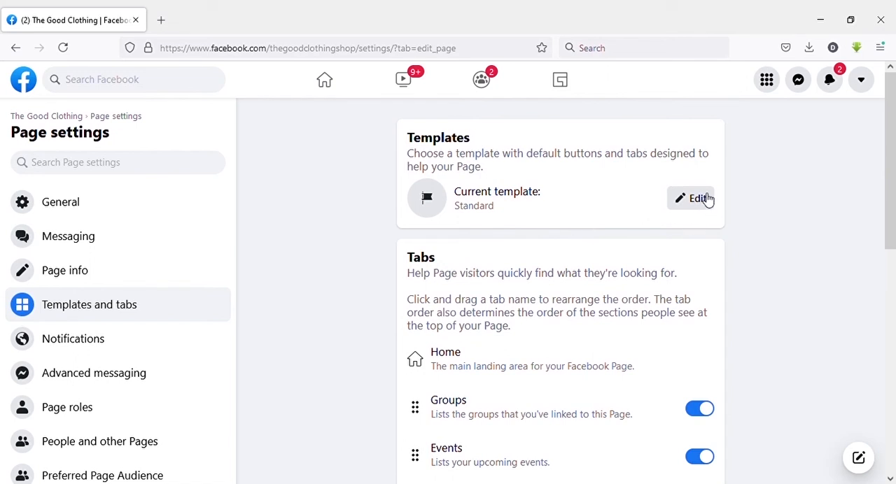
{"action": "left_click", "coordinate": [692, 199]}
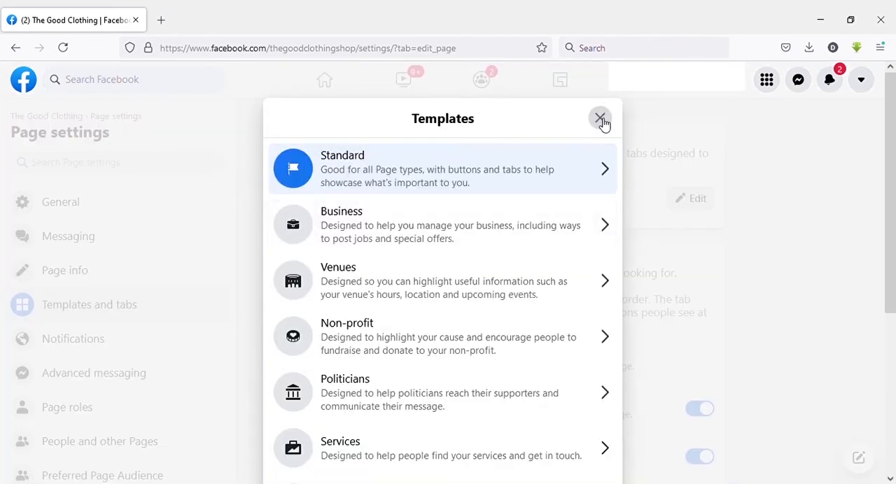
Close and reopen the Templates dialog and scroll to the Business template
{"action": "left_click", "coordinate": [599, 118]}
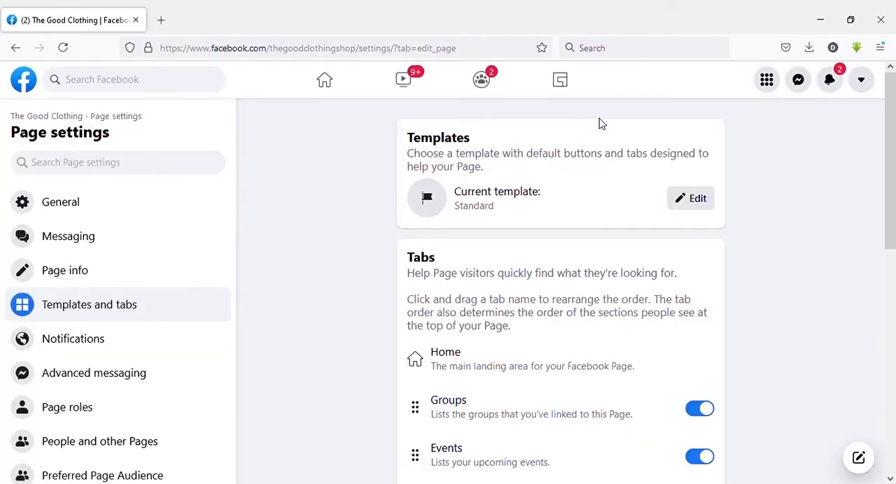
{"action": "left_click", "coordinate": [688, 199]}
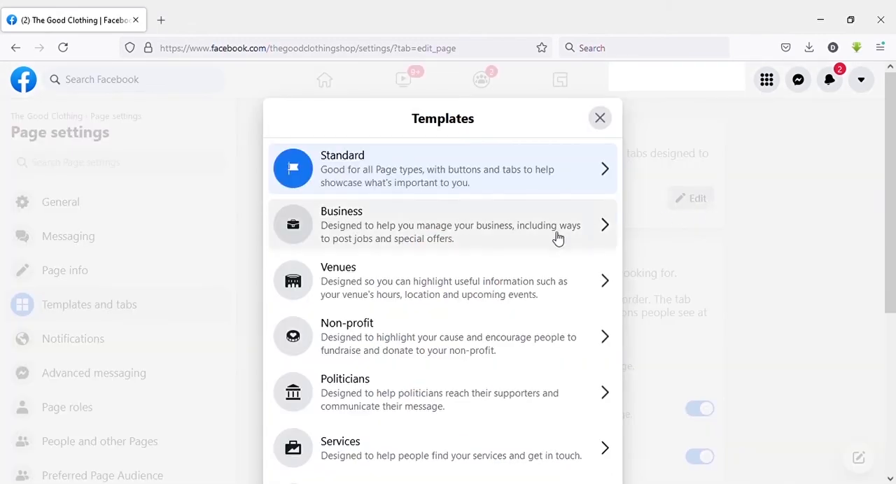
{"action": "scroll", "scroll_direction": "down", "scroll_amount": 3}
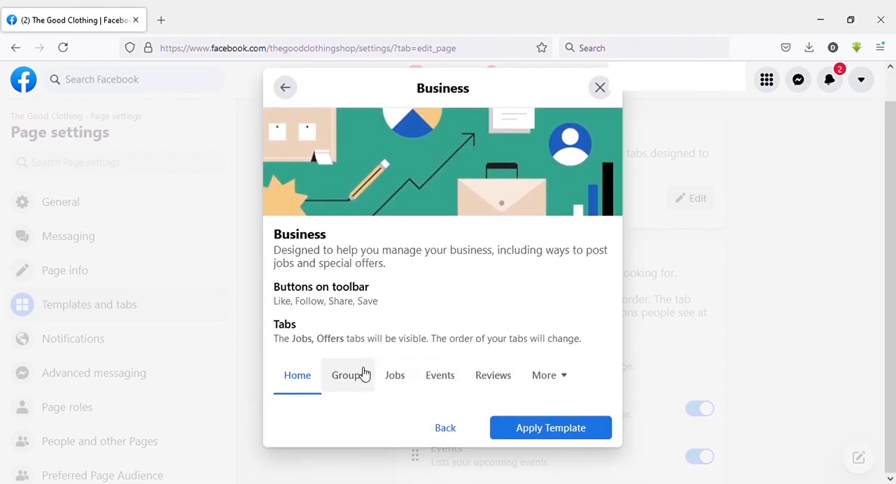
{"action": "mouse_move", "coordinate": [552, 428]}
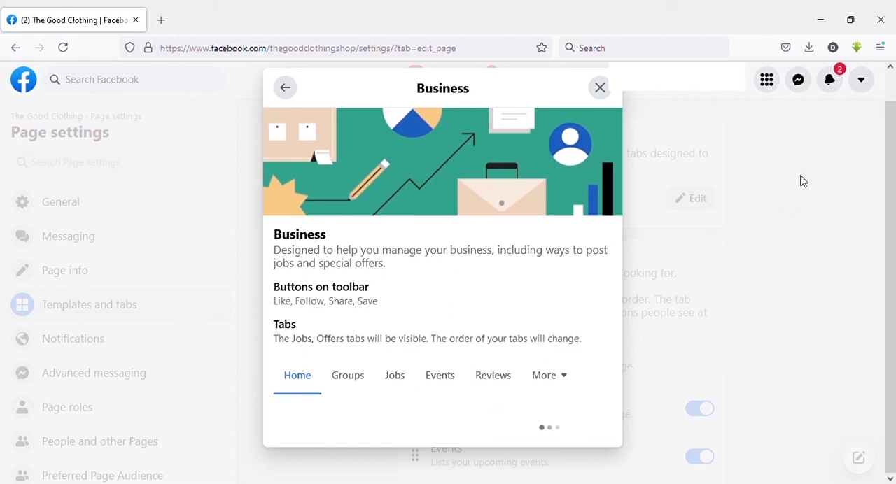
{"action": "mouse_move", "coordinate": [733, 218]}
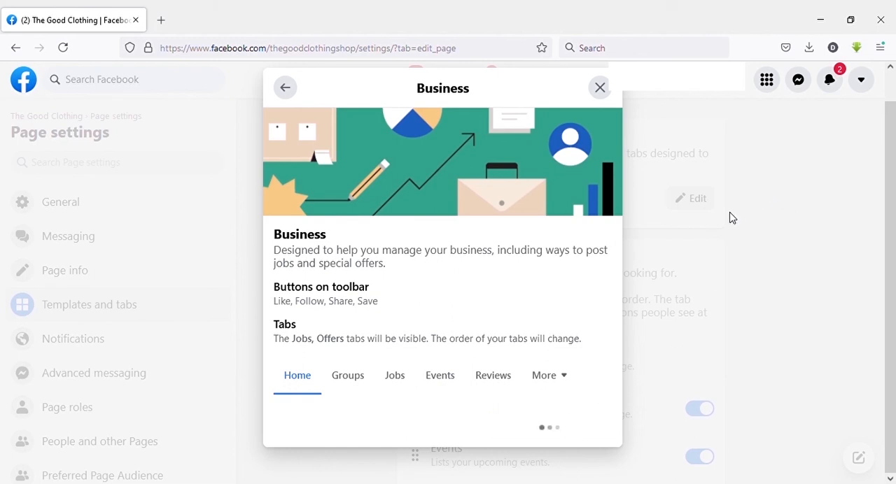
{"action": "mouse_move", "coordinate": [686, 268]}
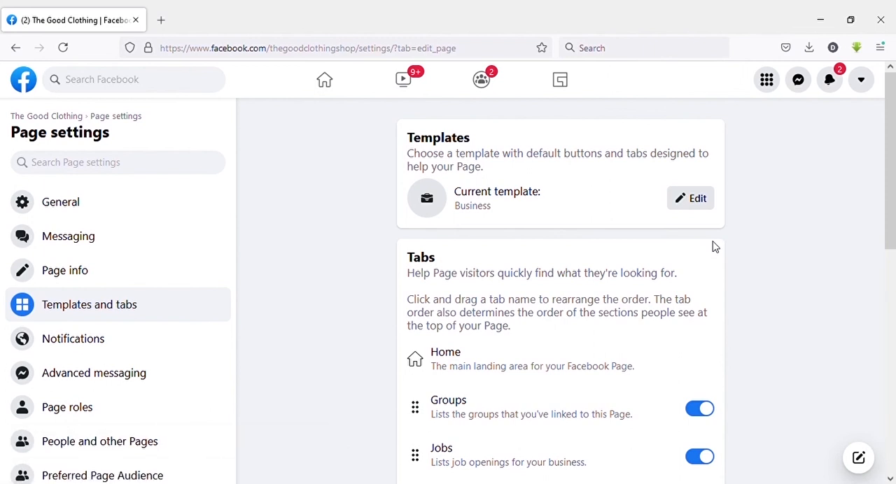
Review the Business template's tab order, then switch to the Messaging settings
{"action": "scroll", "scroll_direction": "down", "scroll_amount": 3}
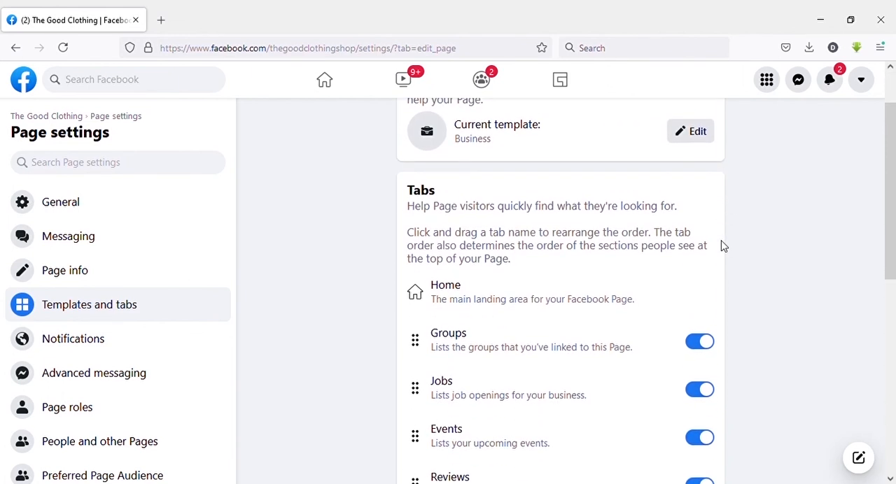
{"action": "scroll", "scroll_direction": "down", "scroll_amount": 3}
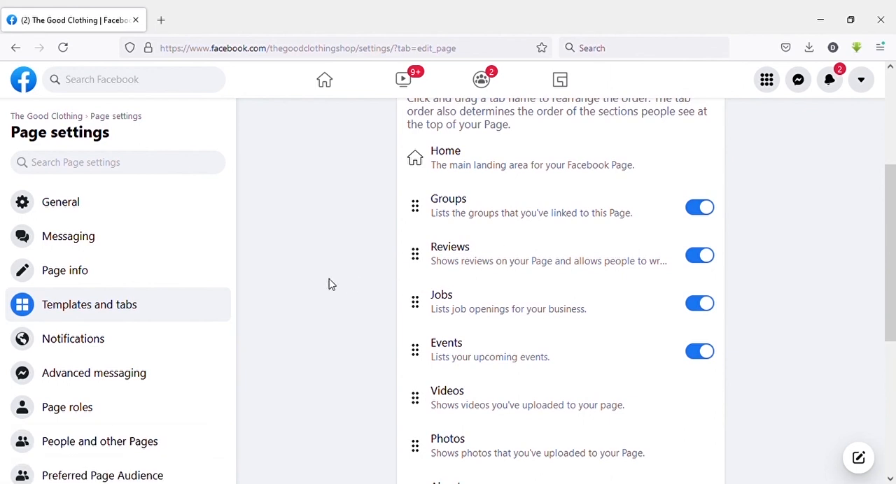
{"action": "scroll", "scroll_direction": "down", "scroll_amount": 3}
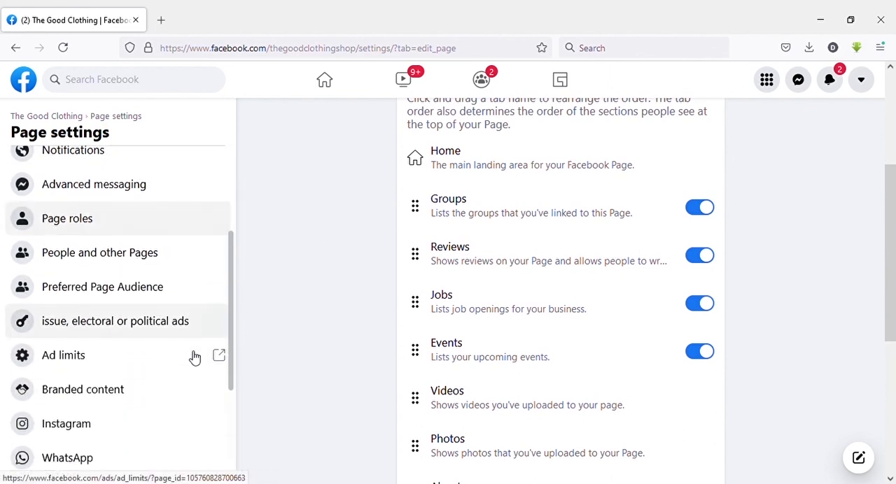
{"action": "scroll", "scroll_direction": "down", "scroll_amount": 3}
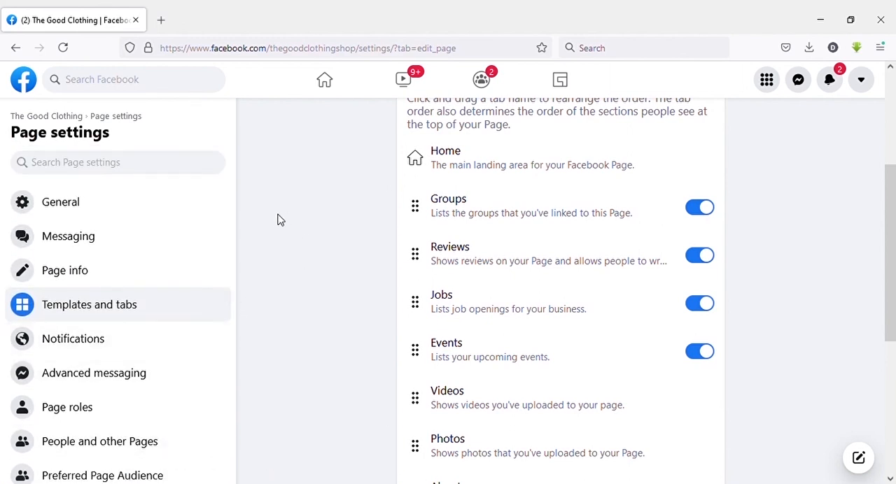
{"action": "left_click", "coordinate": [67, 235]}
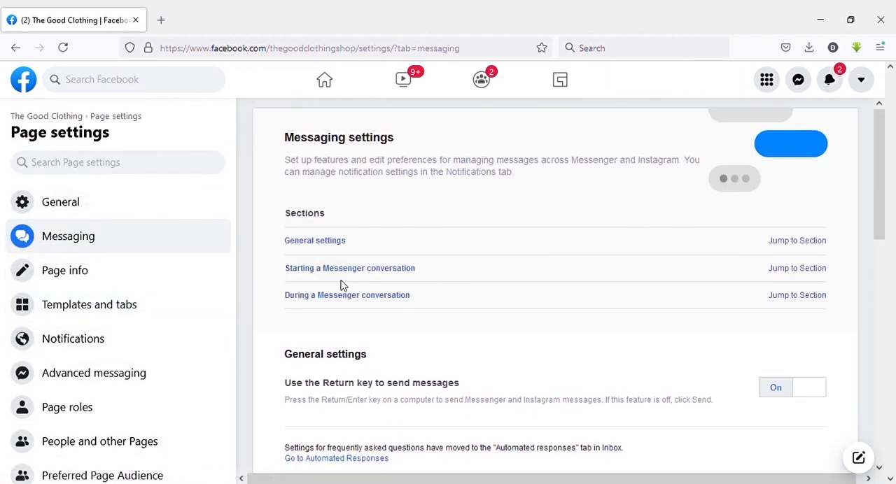